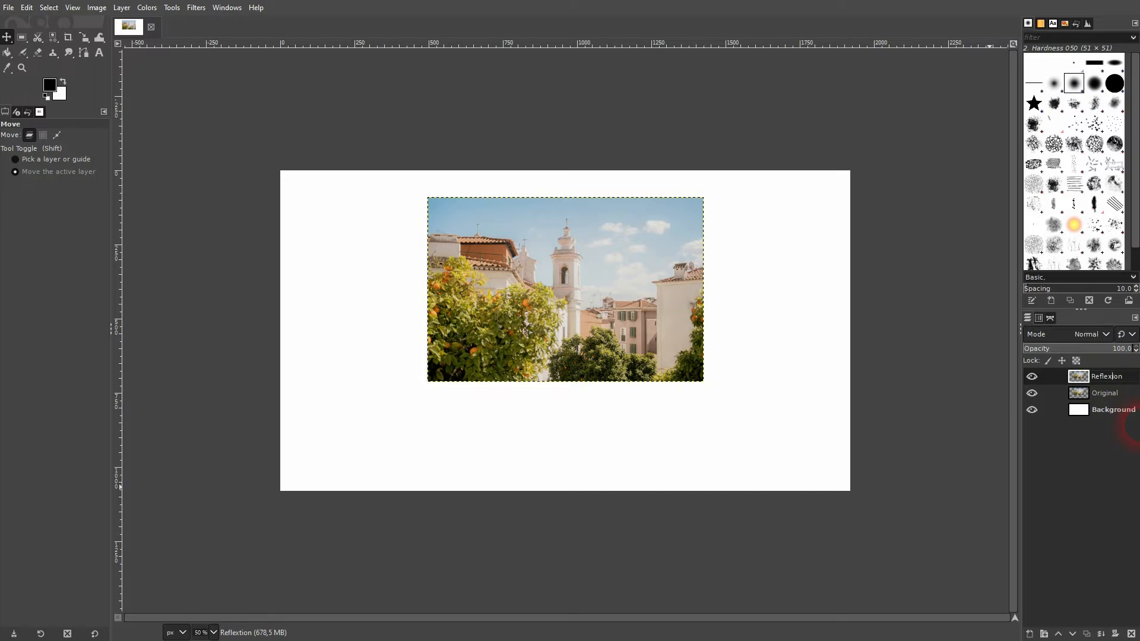
Rename the copied layer 'Reflection' and place it directly below the original photo
{"action": "double_click", "coordinate": [1108, 376]}
{"action": "type", "text": "c"}
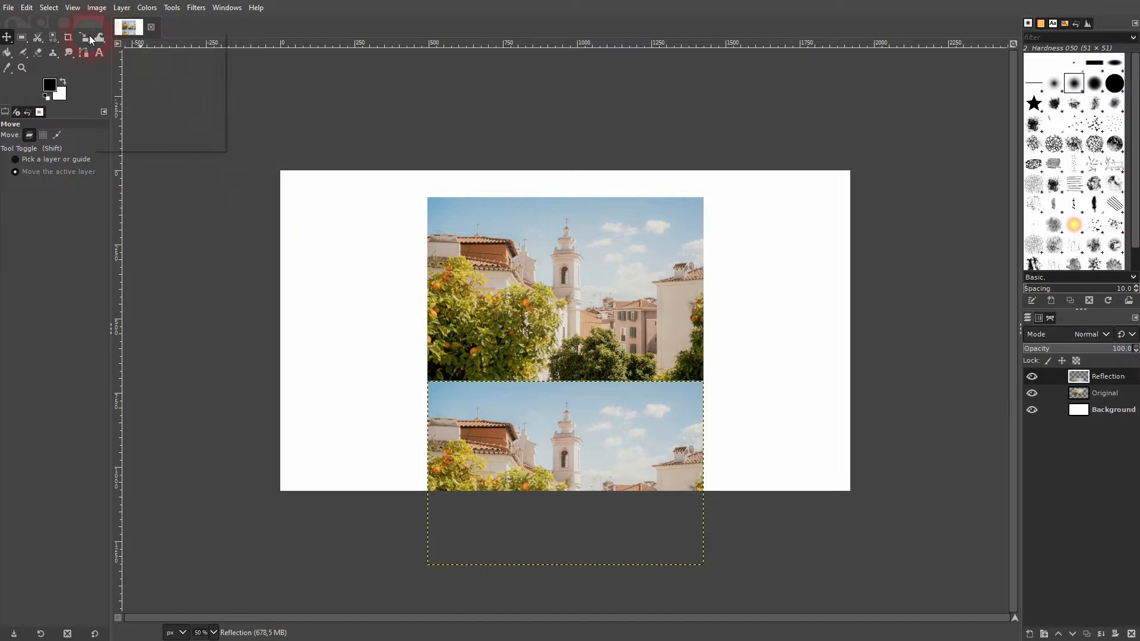
{"action": "left_click", "coordinate": [83, 37]}
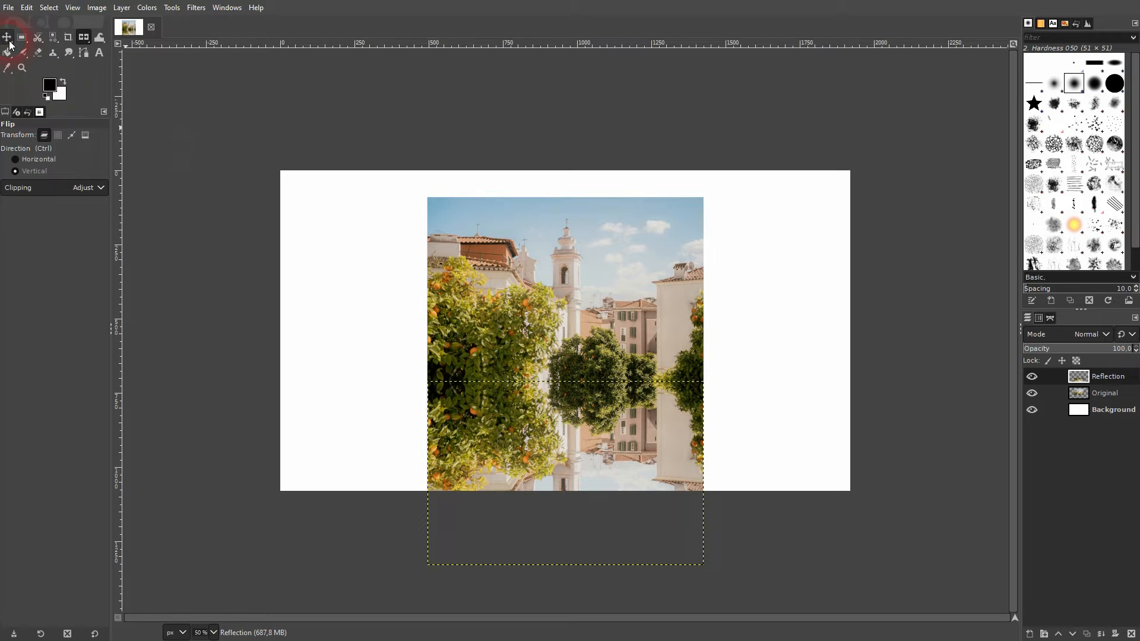
Align the vertically flipped Reflection layer flush beneath the photo and bring up its layer actions
{"action": "left_click", "coordinate": [7, 36]}
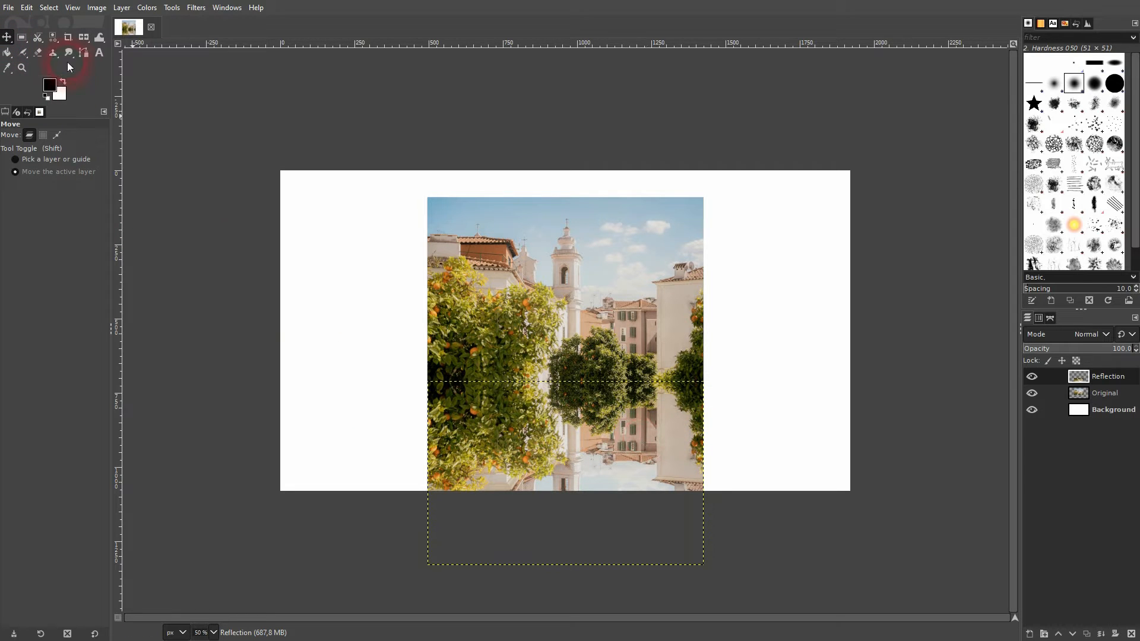
{"action": "left_click", "coordinate": [1105, 410]}
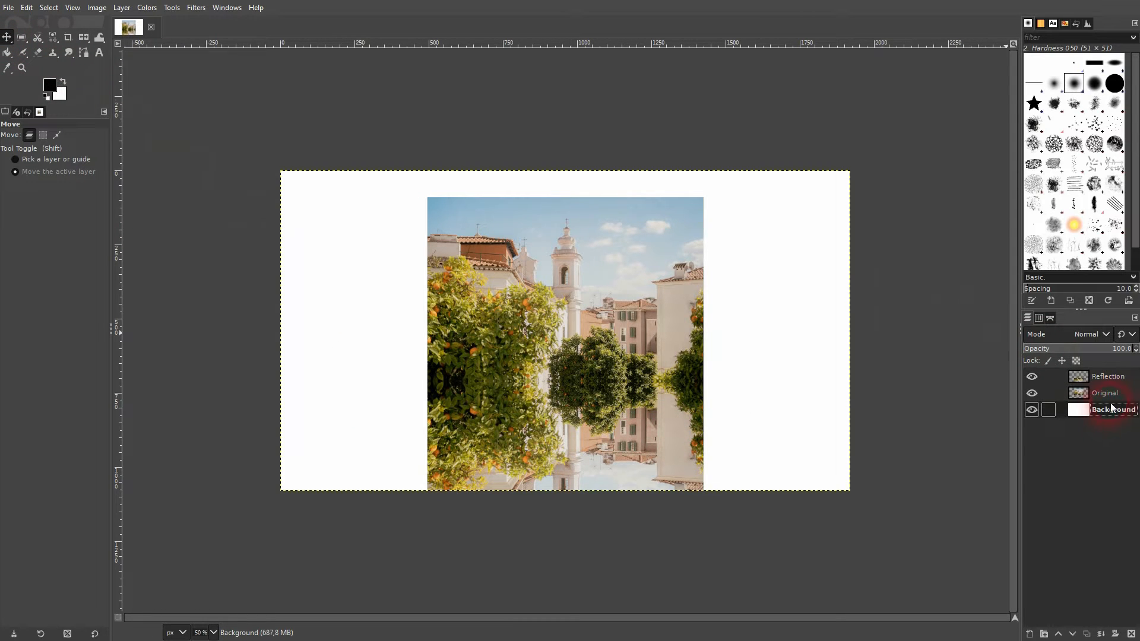
{"action": "left_click", "coordinate": [1108, 377]}
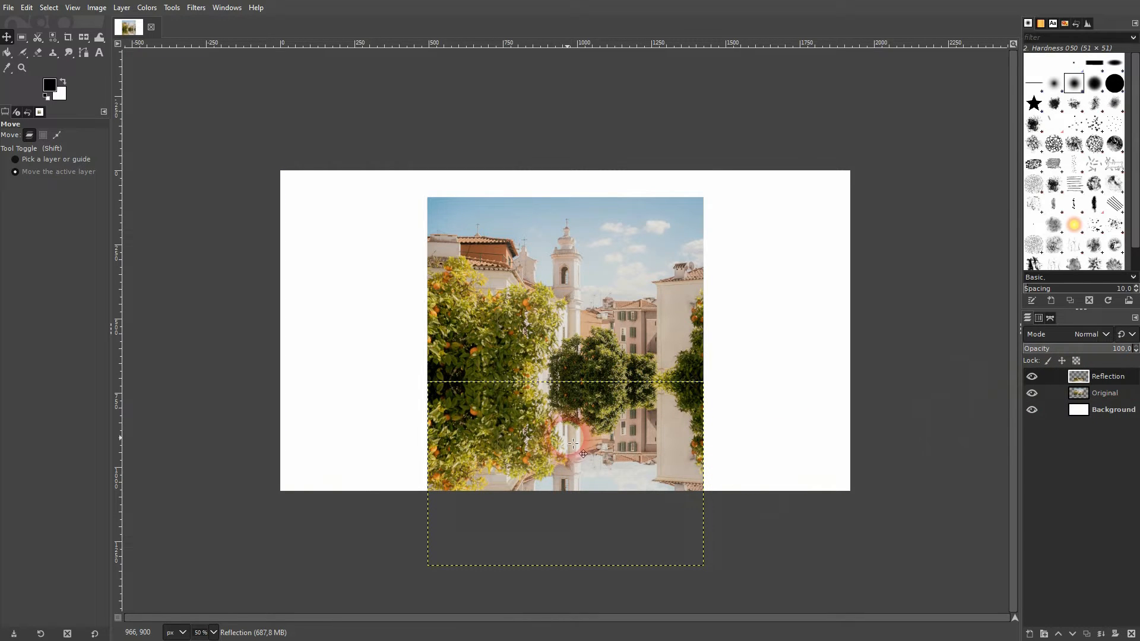
{"action": "left_click", "coordinate": [1112, 410]}
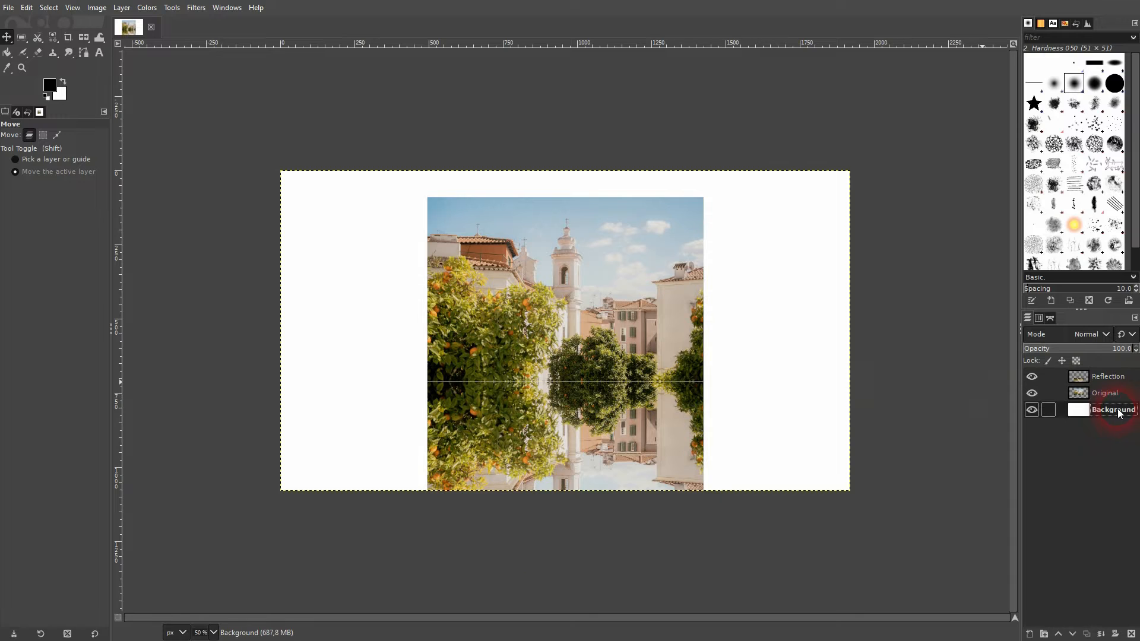
{"action": "left_click", "coordinate": [1106, 376]}
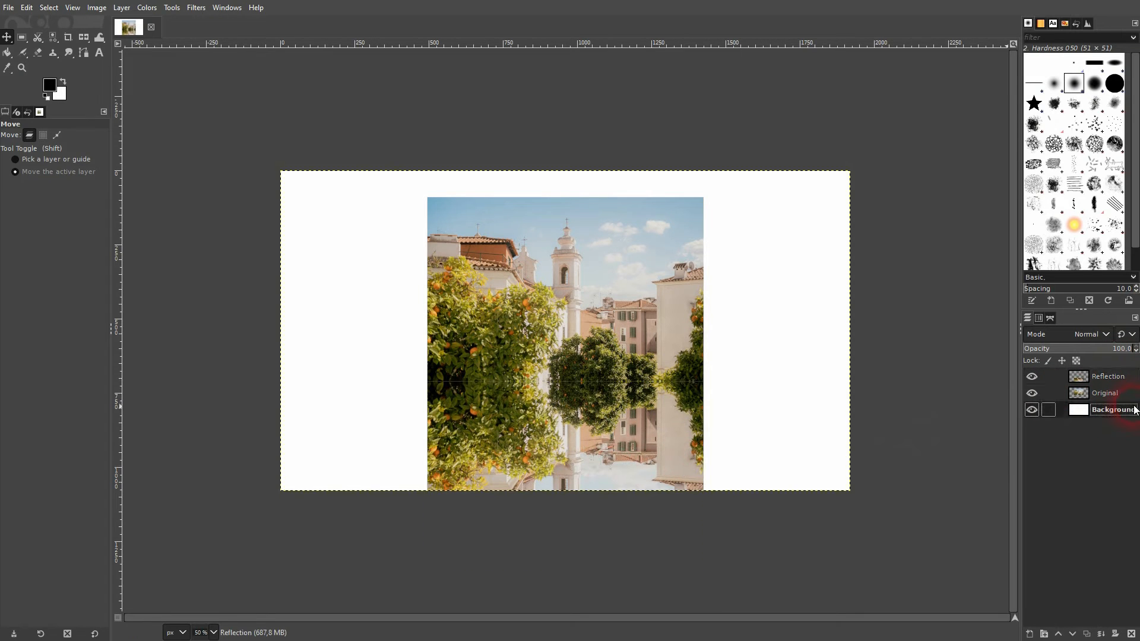
{"action": "left_click", "coordinate": [1107, 376]}
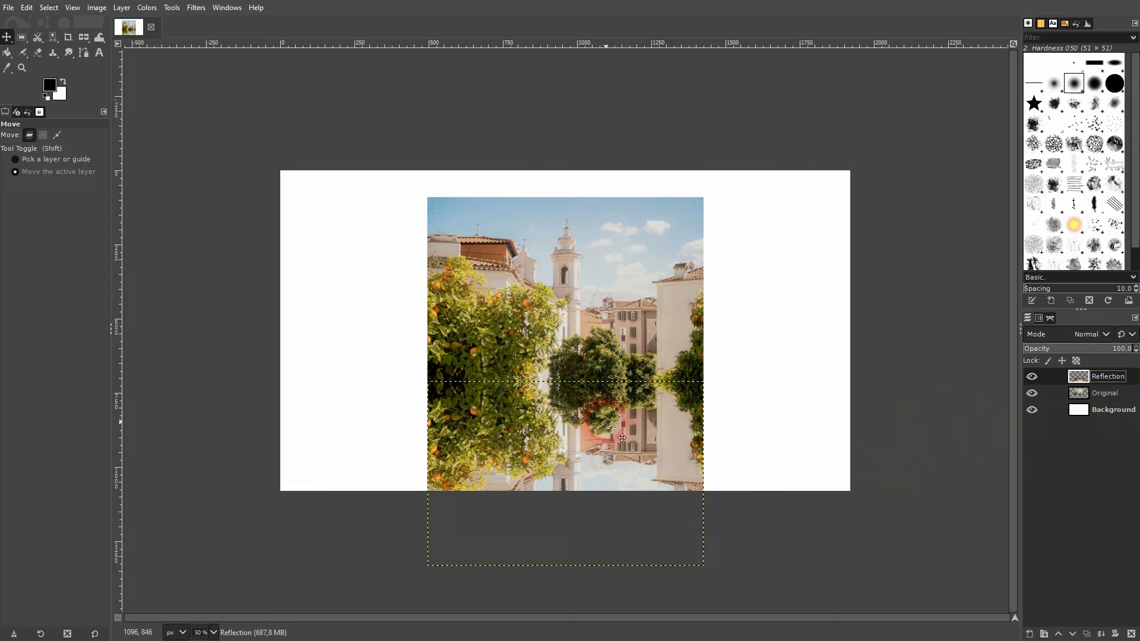
{"action": "left_click", "coordinate": [1112, 410]}
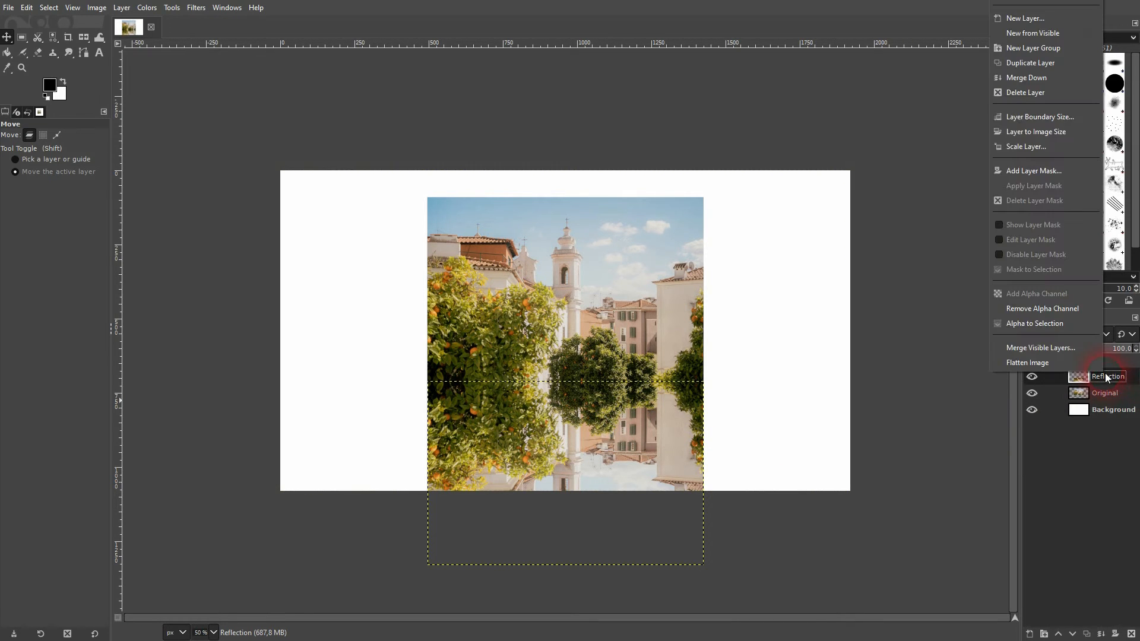
Add a White (full opacity) layer mask to Reflection and target it with default black/white colours
{"action": "left_click", "coordinate": [1035, 170]}
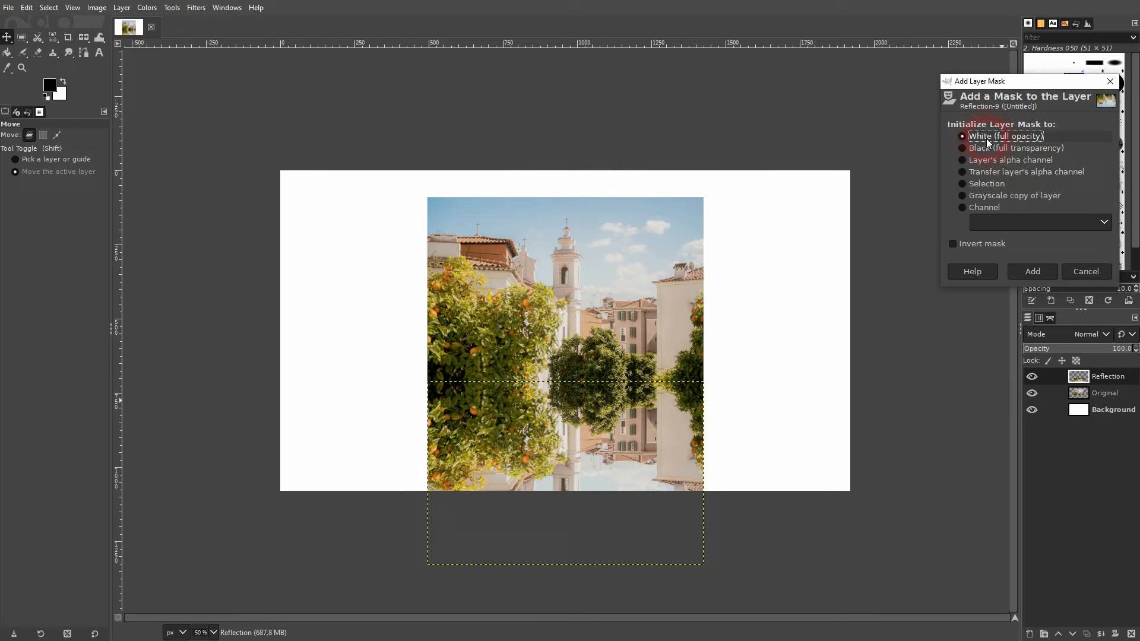
{"action": "left_click", "coordinate": [1031, 271]}
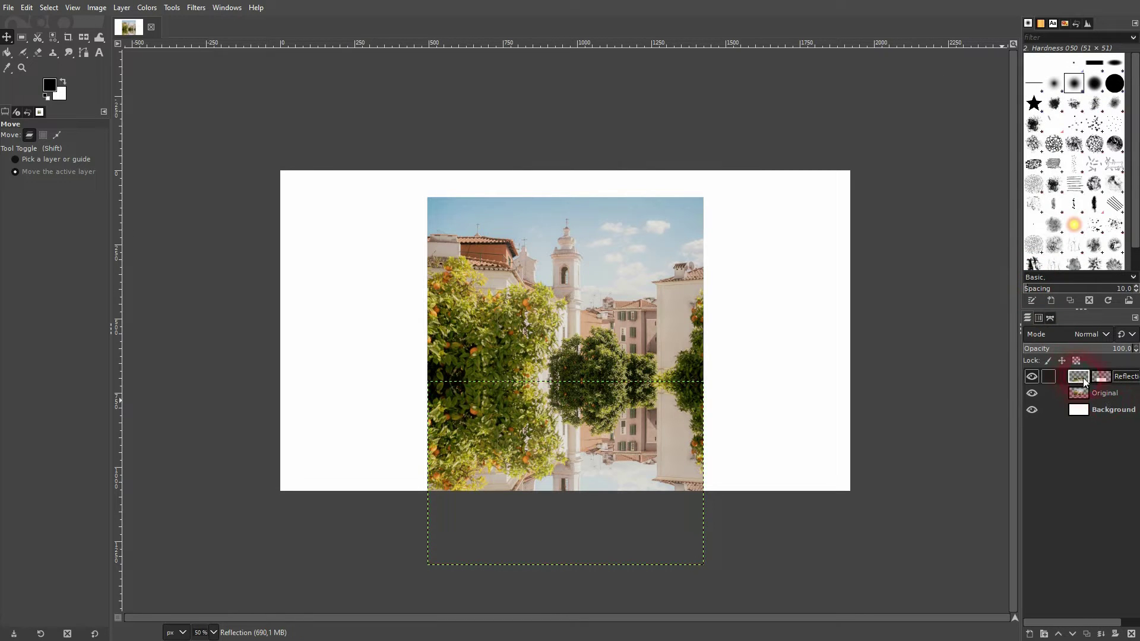
{"action": "left_click", "coordinate": [1079, 376]}
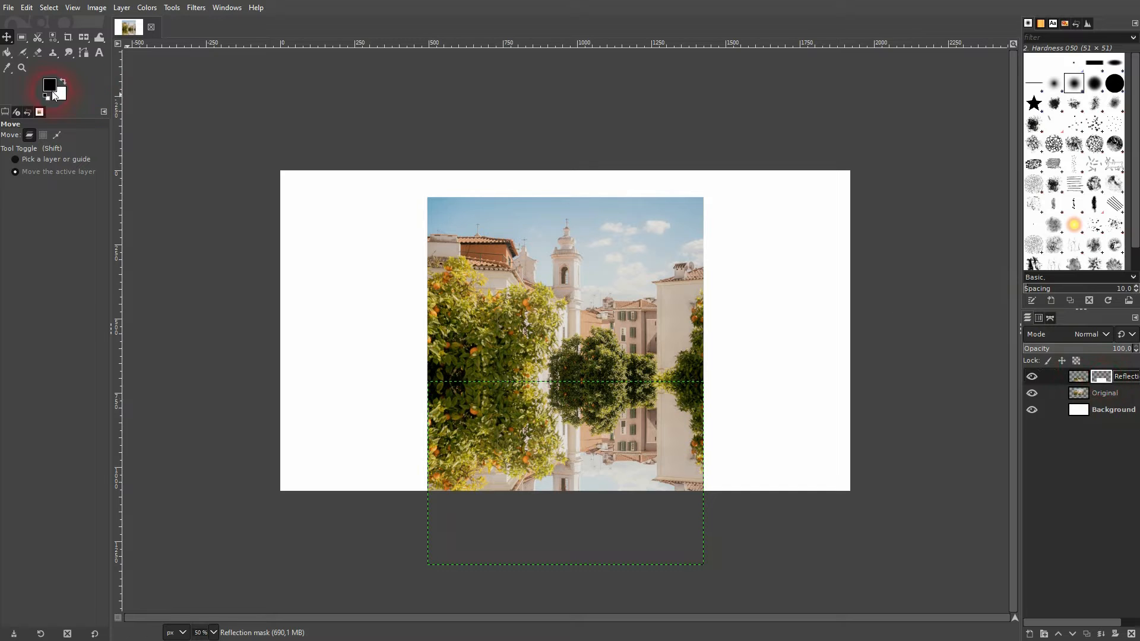
{"action": "left_click", "coordinate": [7, 52]}
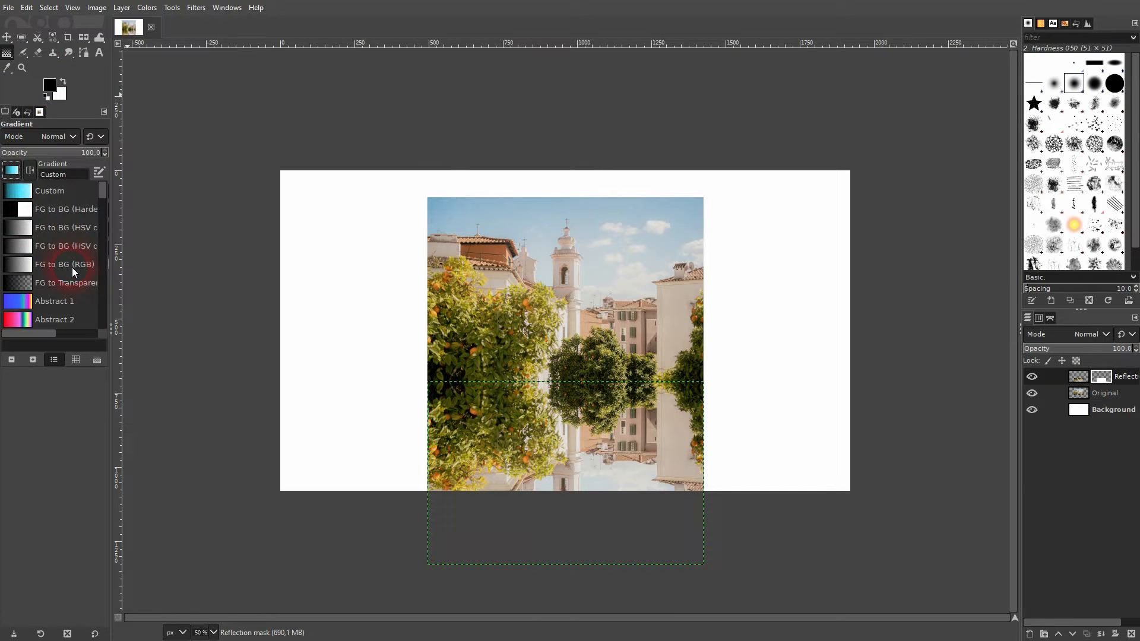
Choose the Blue Green gradient for a vertical linear fade on the reflection's mask
{"action": "scroll", "scroll_direction": "down", "scroll_amount": 3}
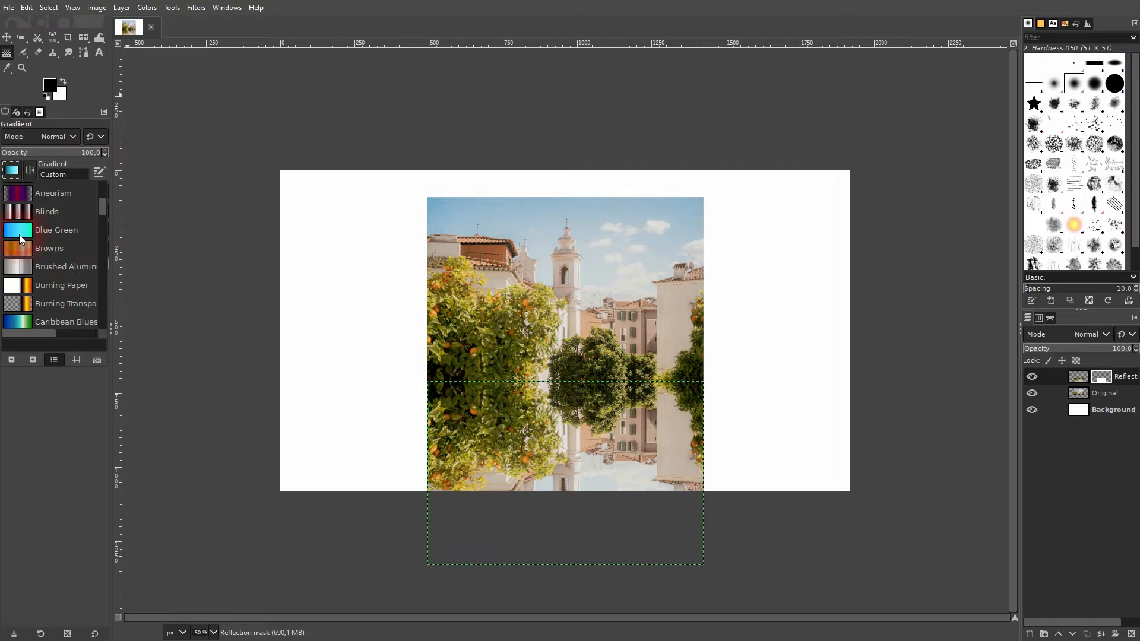
{"action": "left_click", "coordinate": [57, 229]}
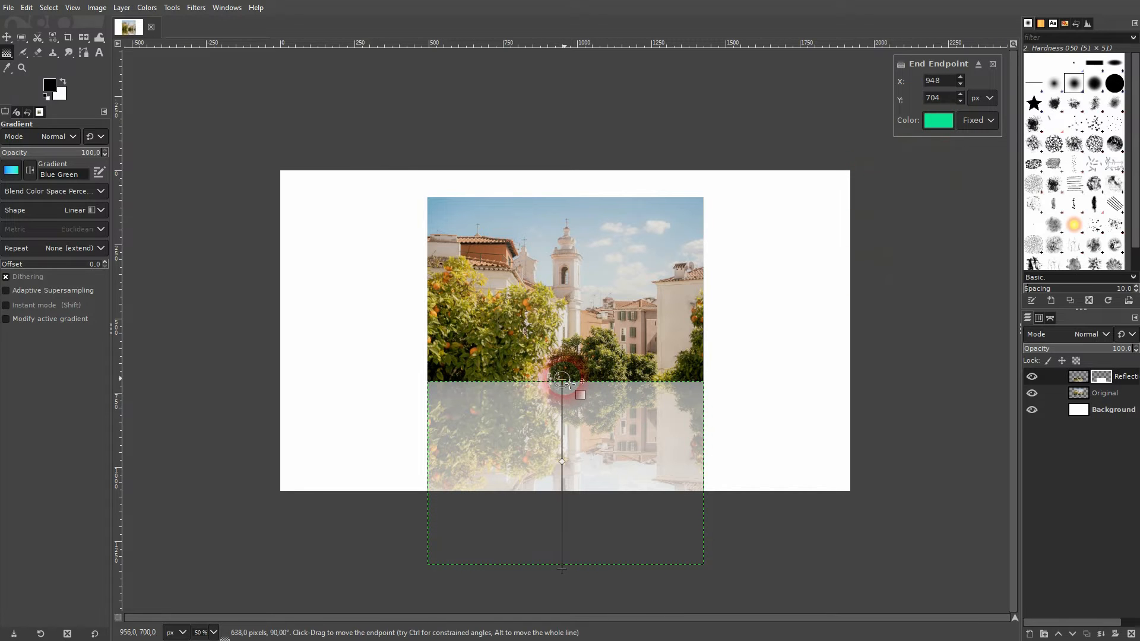
Set the gradient endpoint colour to white for a black-to-white mask fade and adjust the midpoint
{"action": "left_click", "coordinate": [937, 121]}
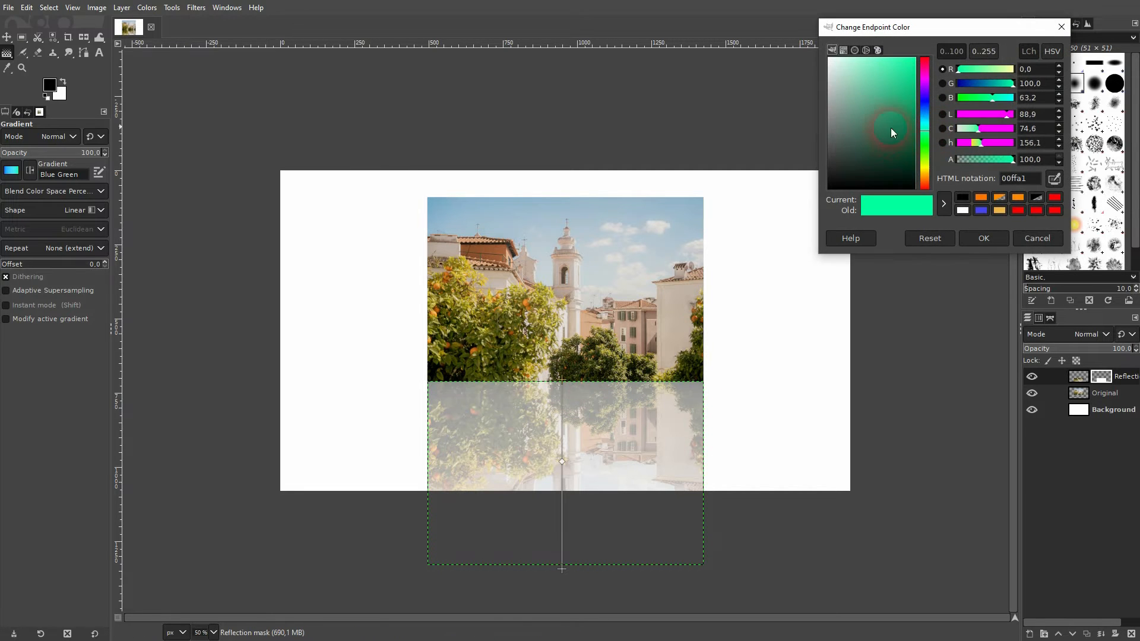
{"action": "left_click", "coordinate": [863, 162]}
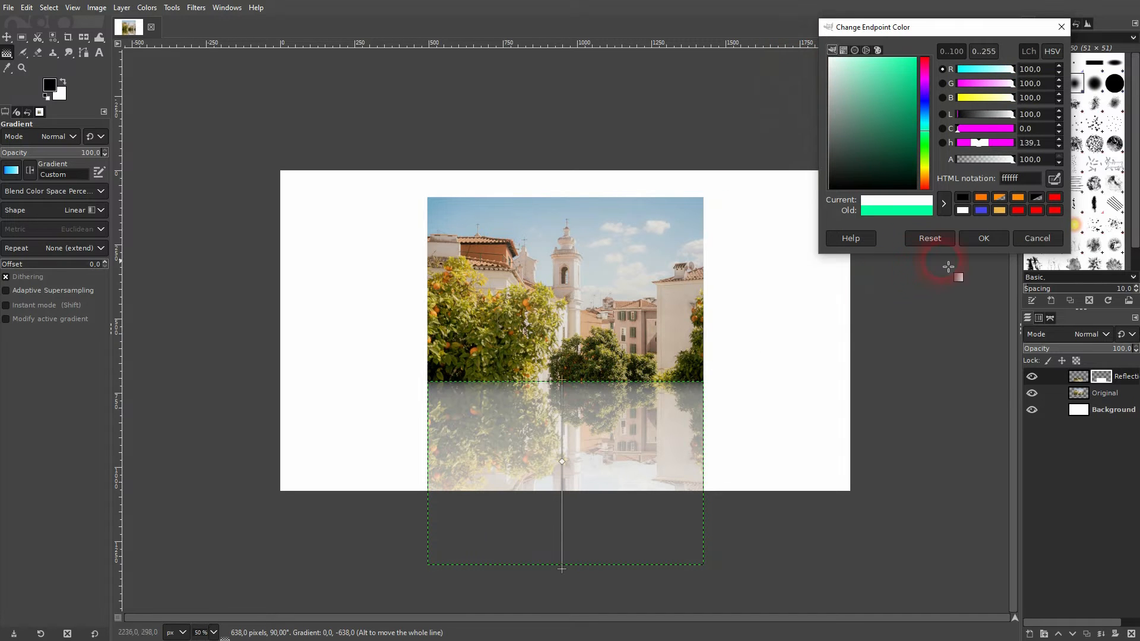
{"action": "left_click", "coordinate": [981, 237]}
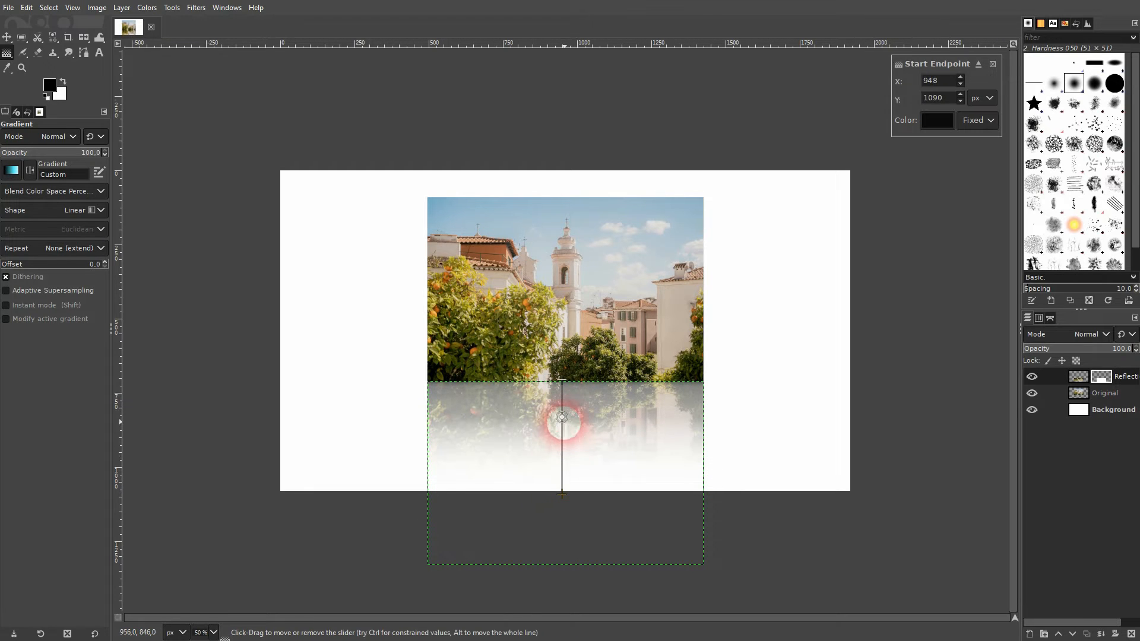
{"action": "left_click", "coordinate": [561, 398]}
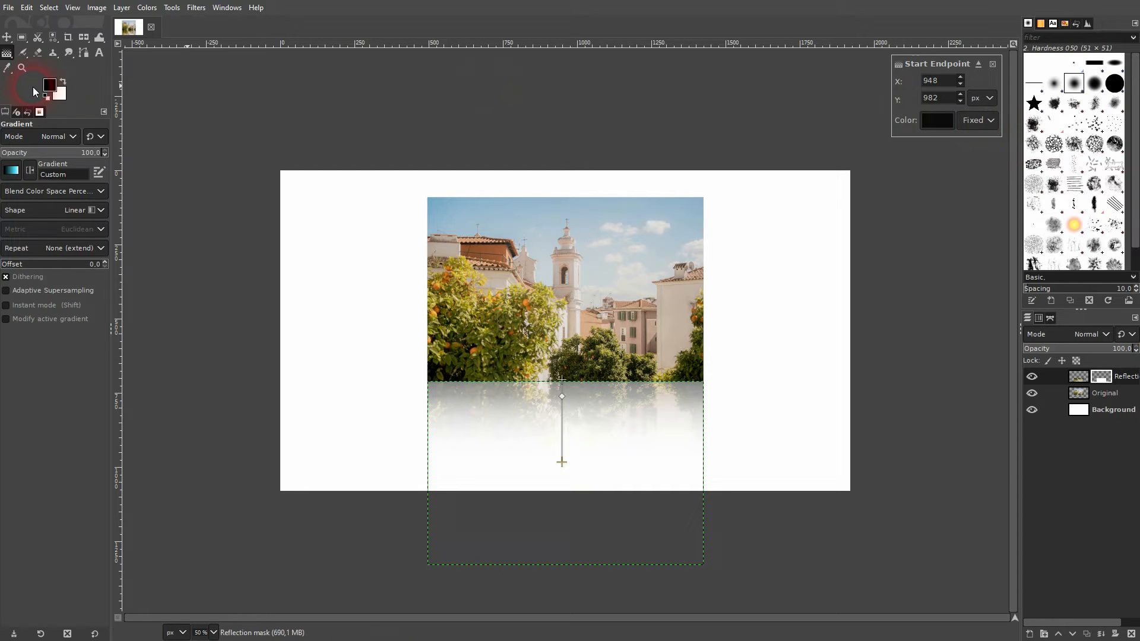
Merge the masked Reflection layer down into the Original photo layer
{"action": "left_click", "coordinate": [7, 37]}
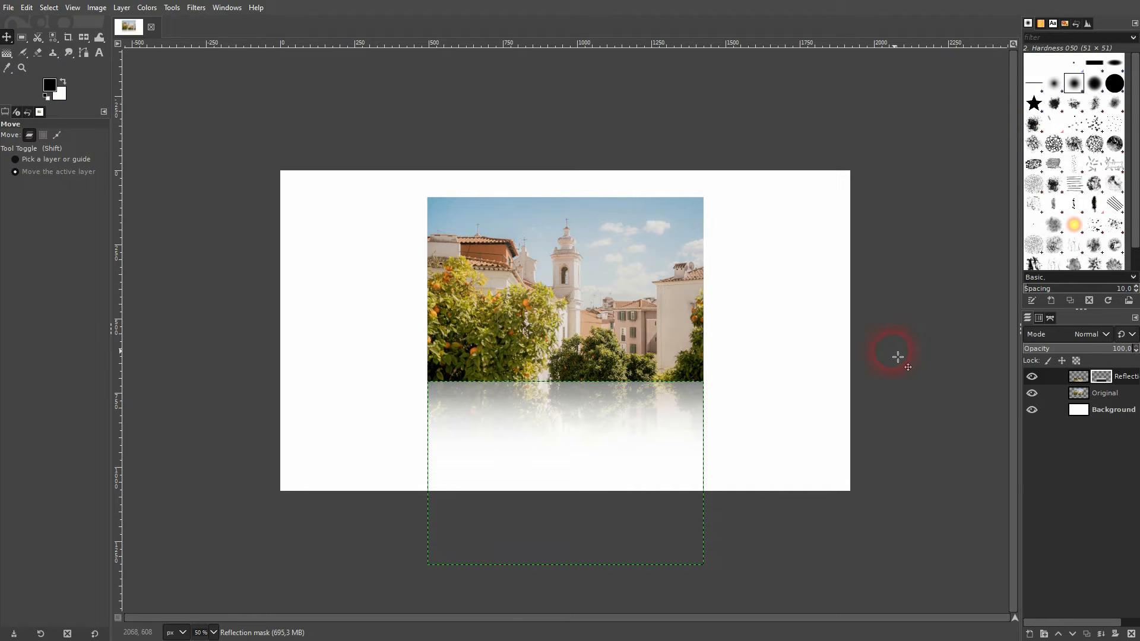
{"action": "left_click", "coordinate": [1112, 409]}
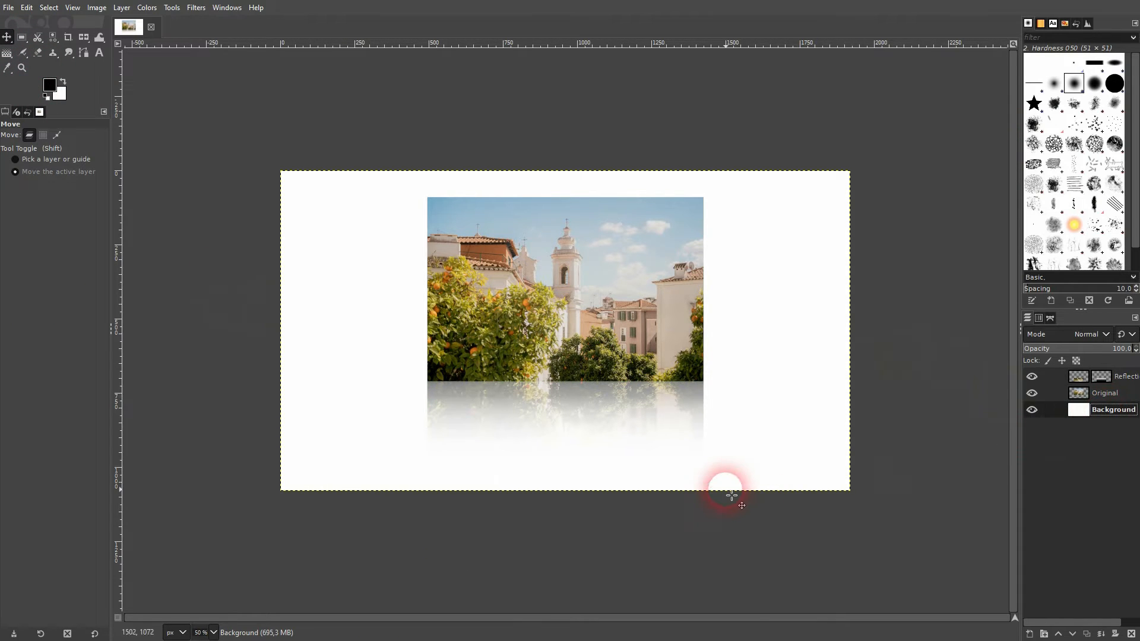
{"action": "mouse_move", "coordinate": [596, 425]}
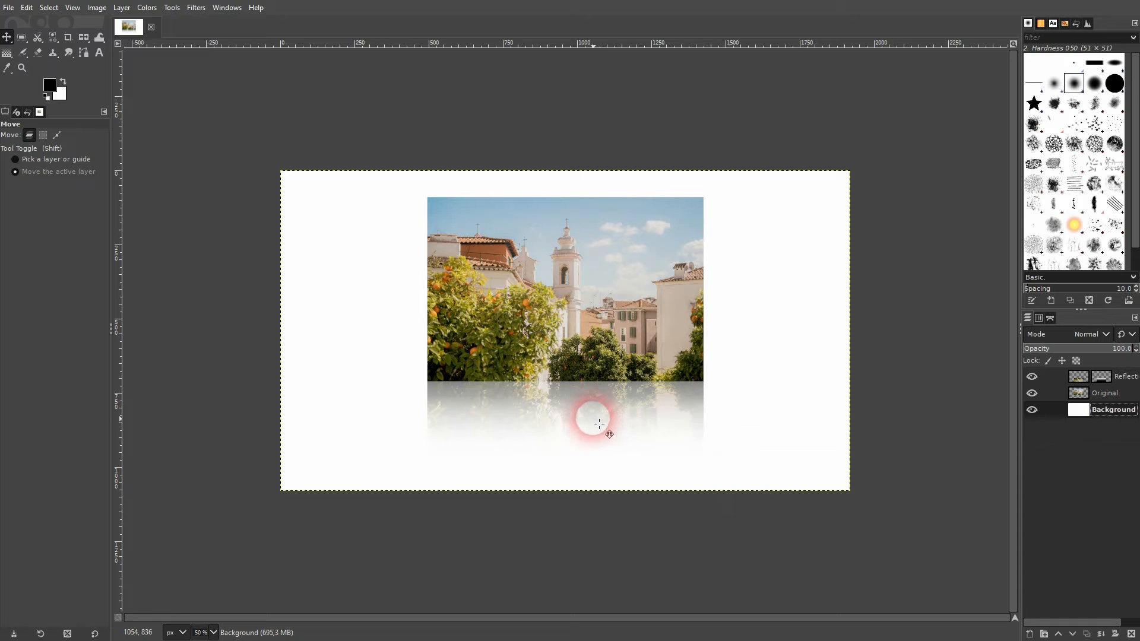
{"action": "left_click", "coordinate": [1030, 376]}
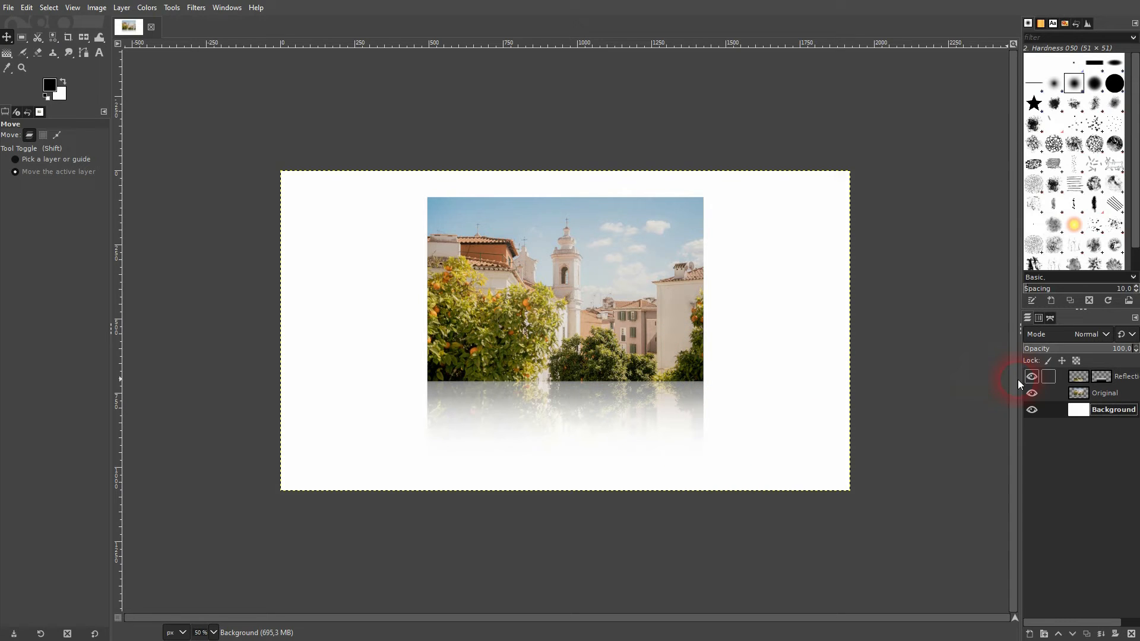
{"action": "left_click", "coordinate": [1100, 376]}
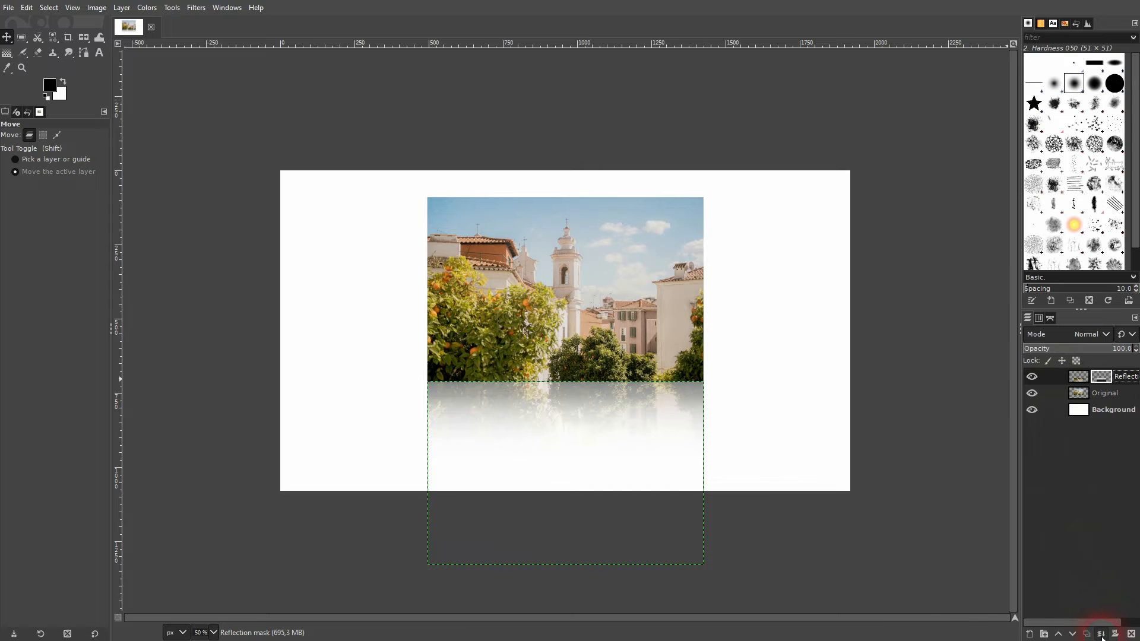
{"action": "left_click", "coordinate": [1030, 376]}
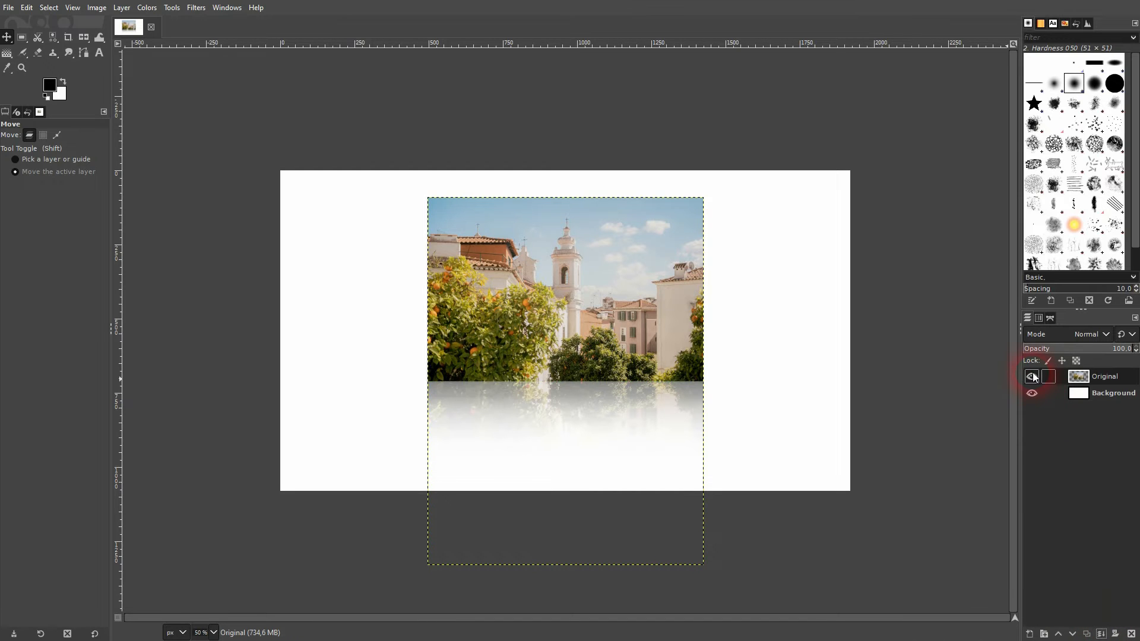
Select the Original layer and choose the Perspective tool from the transform group
{"action": "left_click", "coordinate": [1032, 377]}
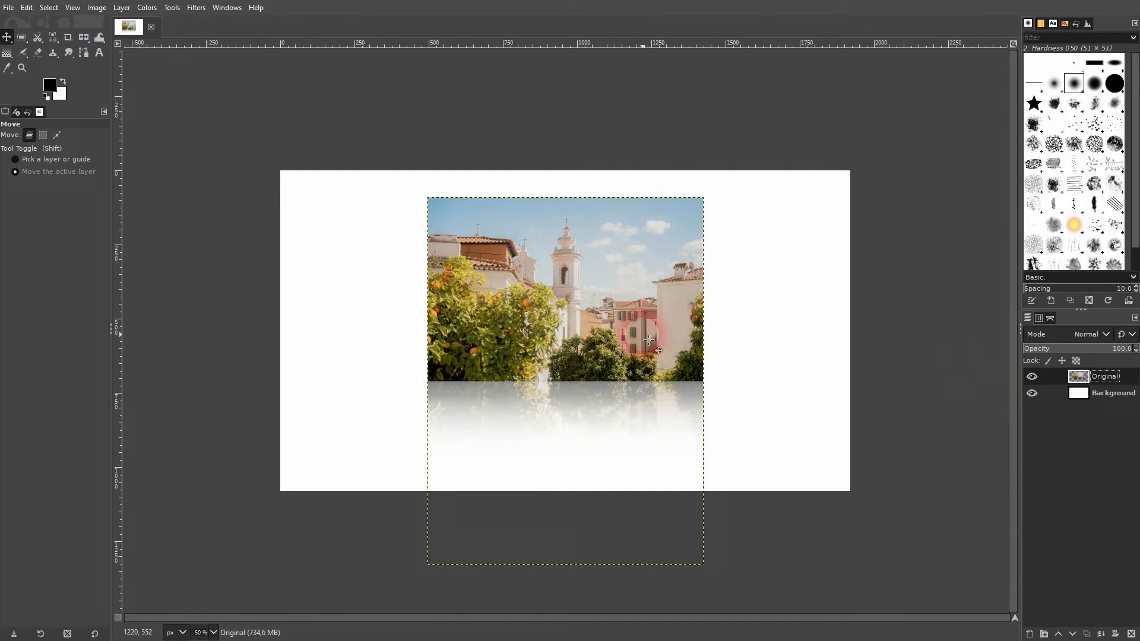
{"action": "left_click", "coordinate": [84, 53]}
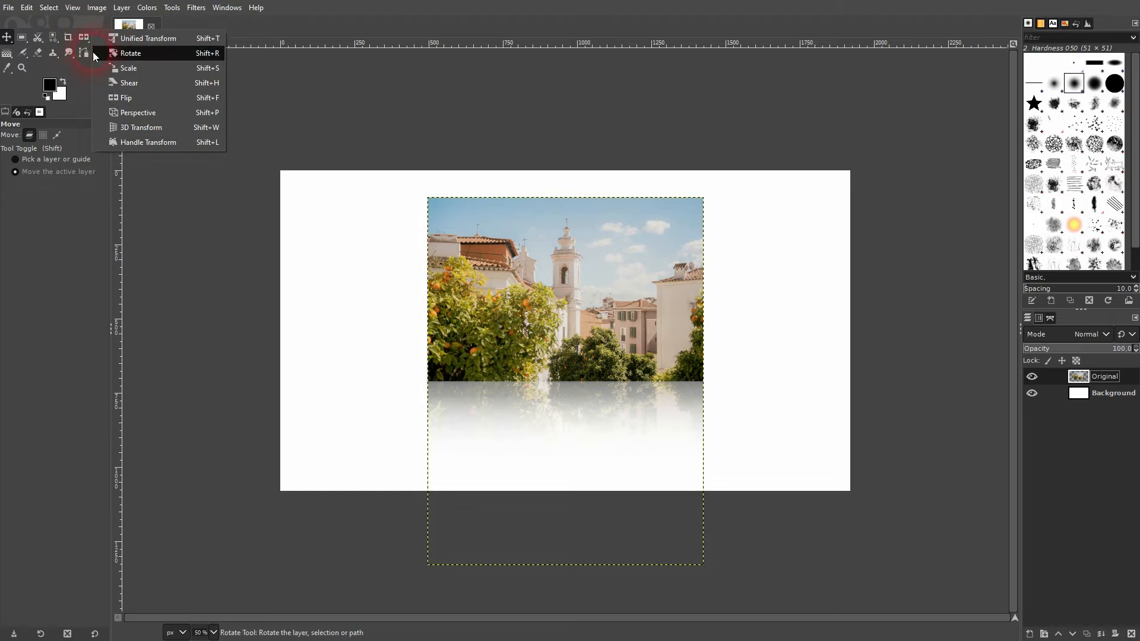
{"action": "left_click", "coordinate": [138, 112]}
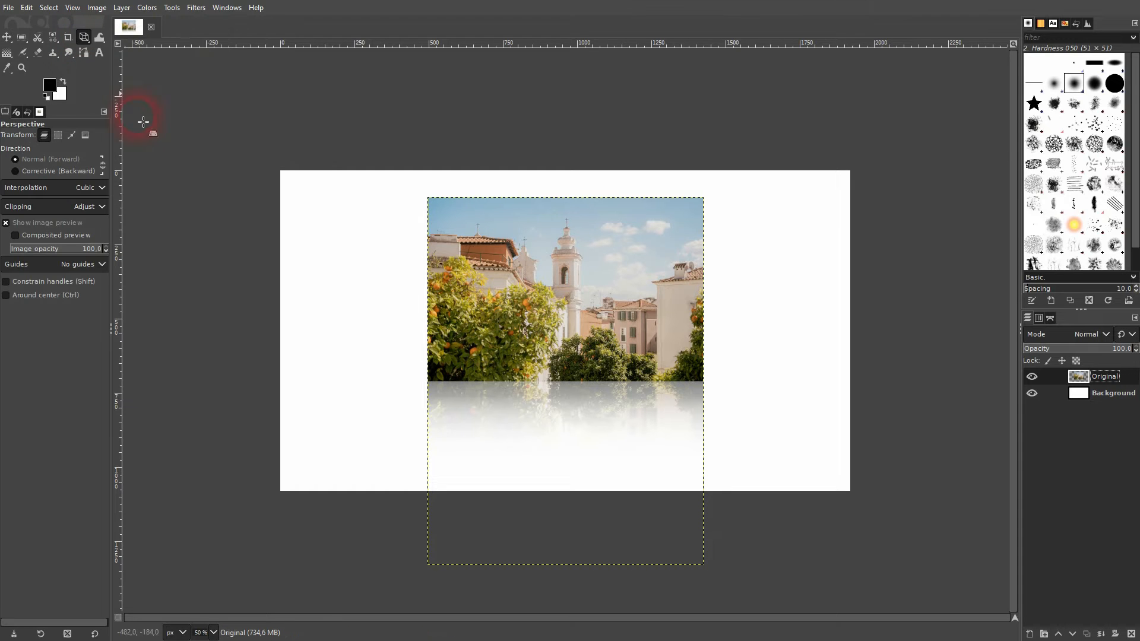
Perspective-tilt the Original layer via its right corner handles so the top edge slopes down-right, and transform
{"action": "left_click", "coordinate": [609, 414]}
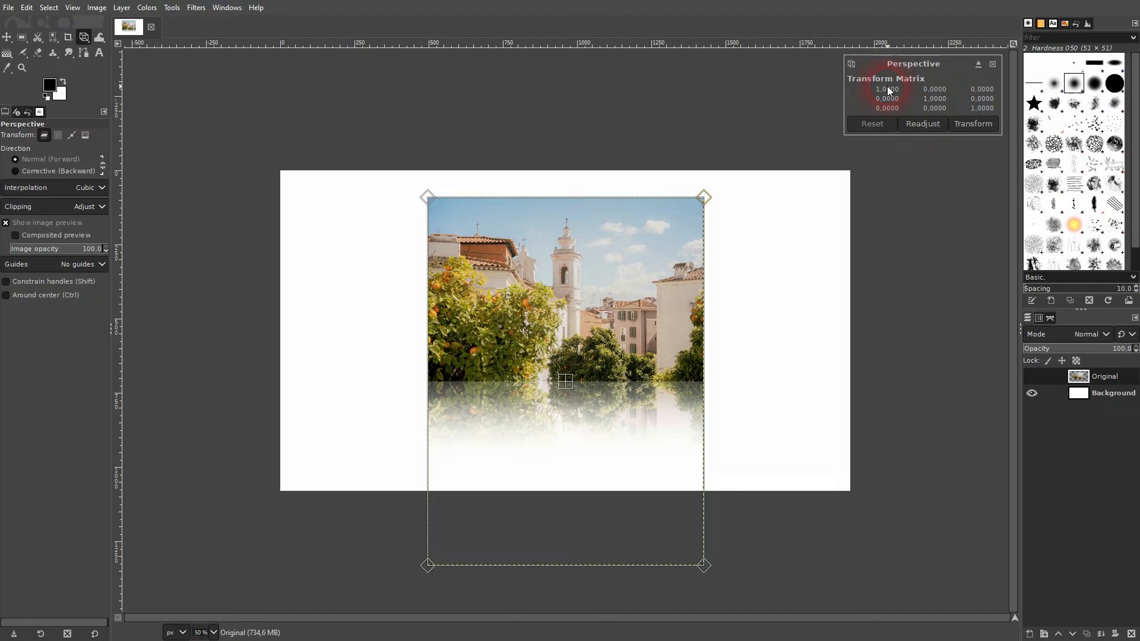
{"action": "mouse_move", "coordinate": [565, 381]}
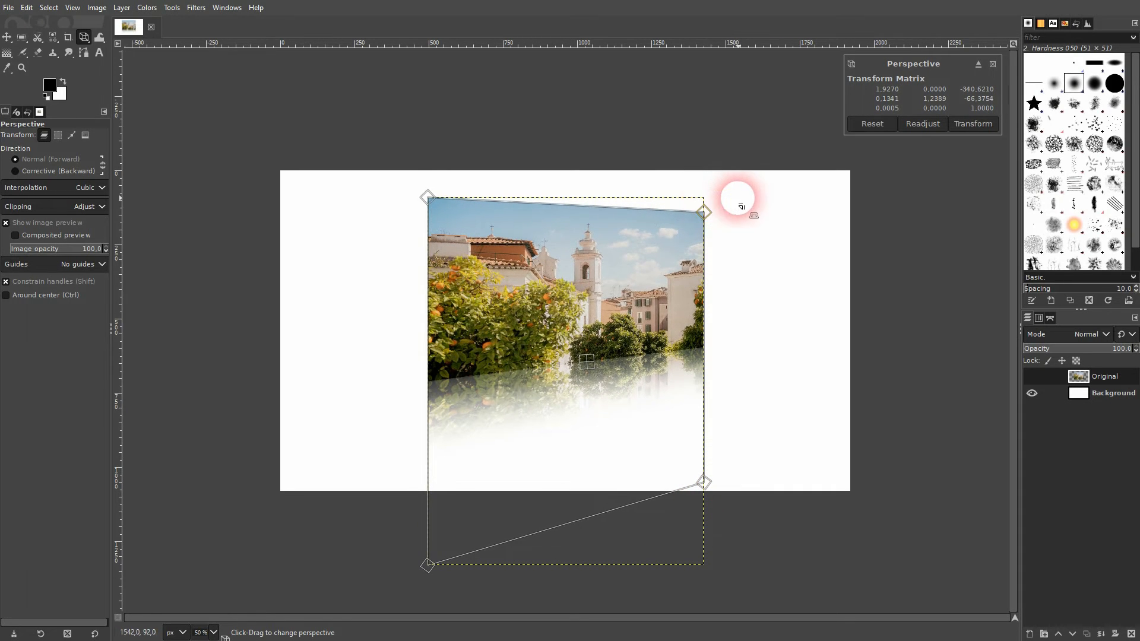
{"action": "left_click", "coordinate": [972, 123]}
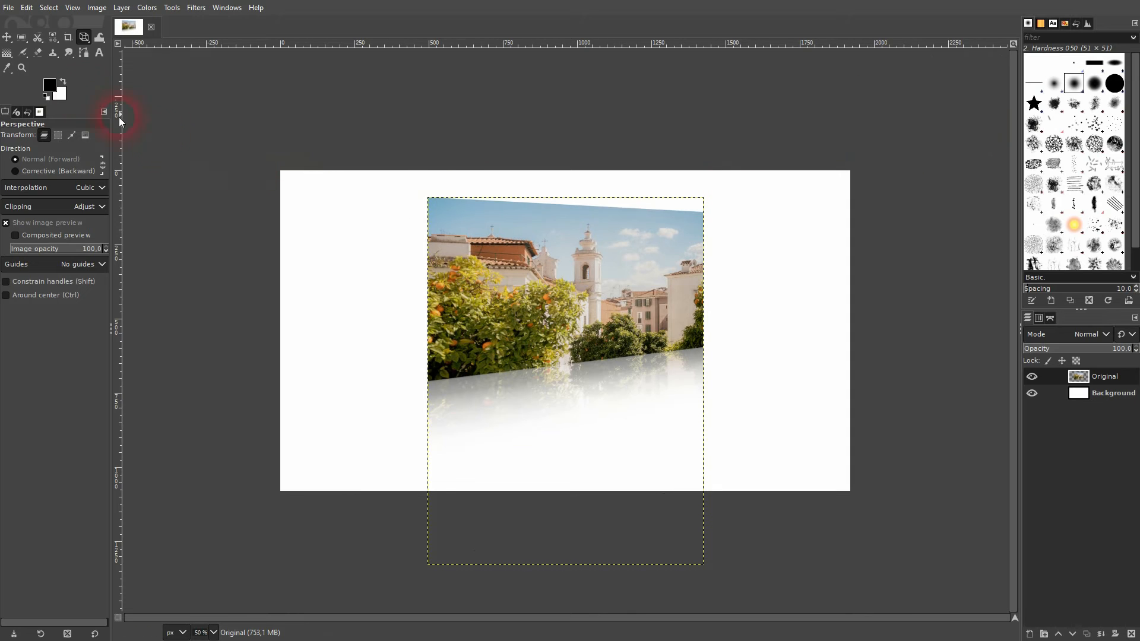
{"action": "left_click", "coordinate": [7, 37]}
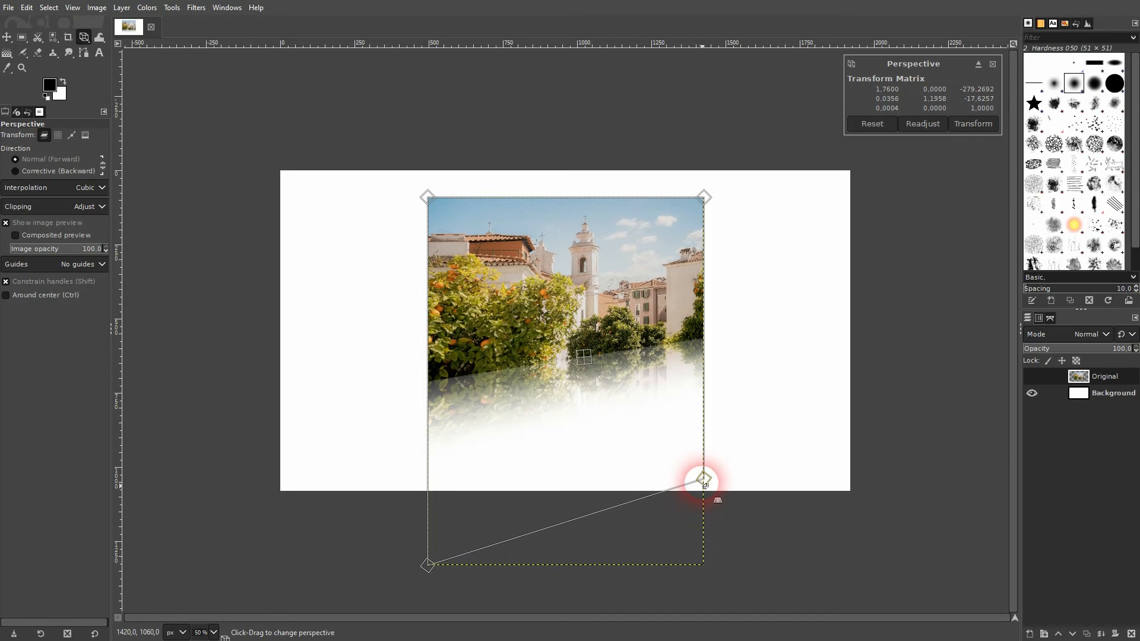
{"action": "left_click", "coordinate": [972, 123]}
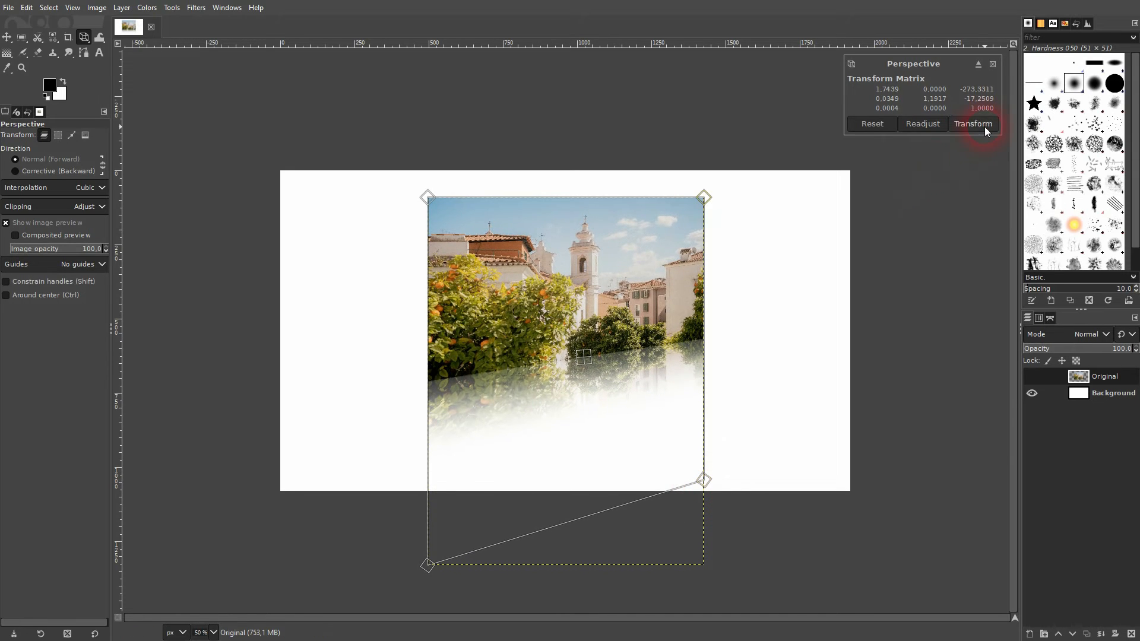
{"action": "left_click", "coordinate": [972, 123]}
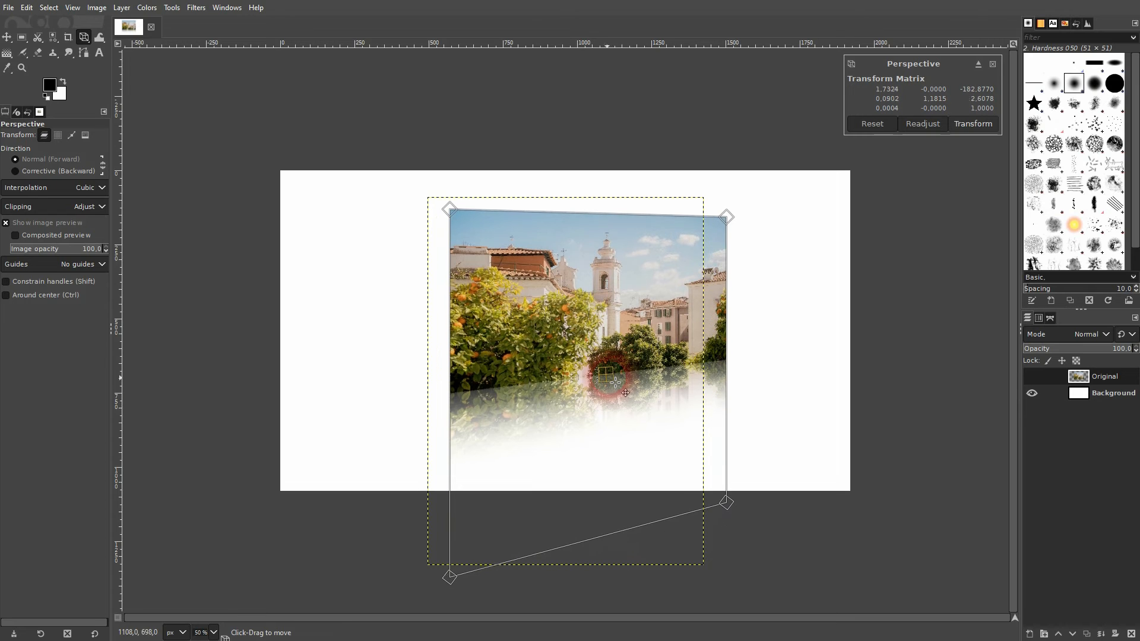
{"action": "left_click", "coordinate": [972, 124]}
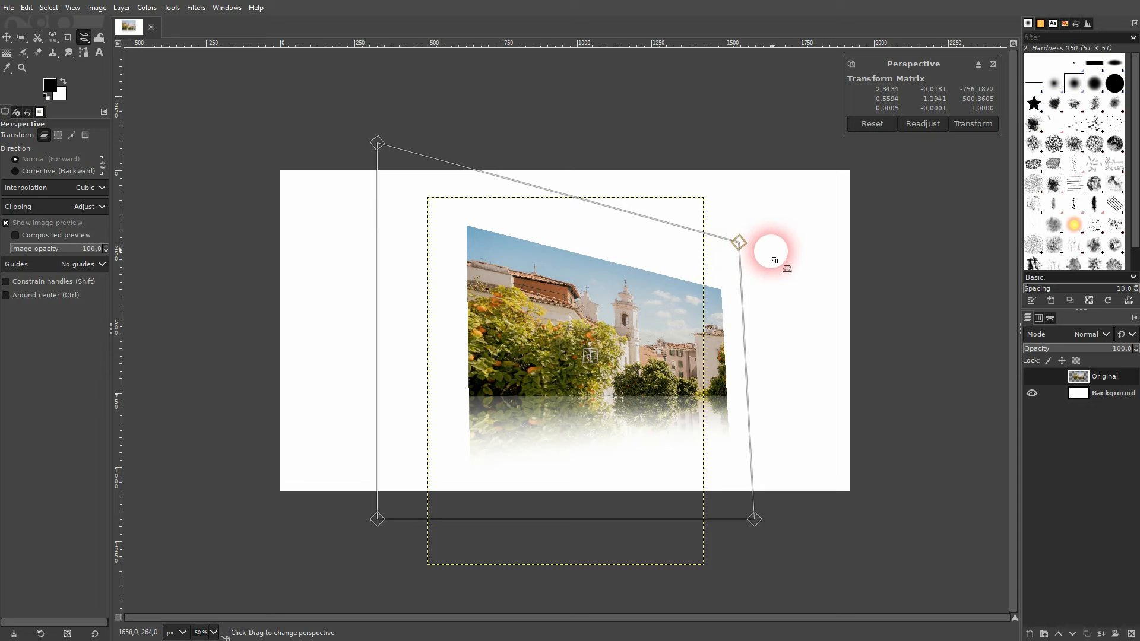
{"action": "left_click", "coordinate": [972, 124]}
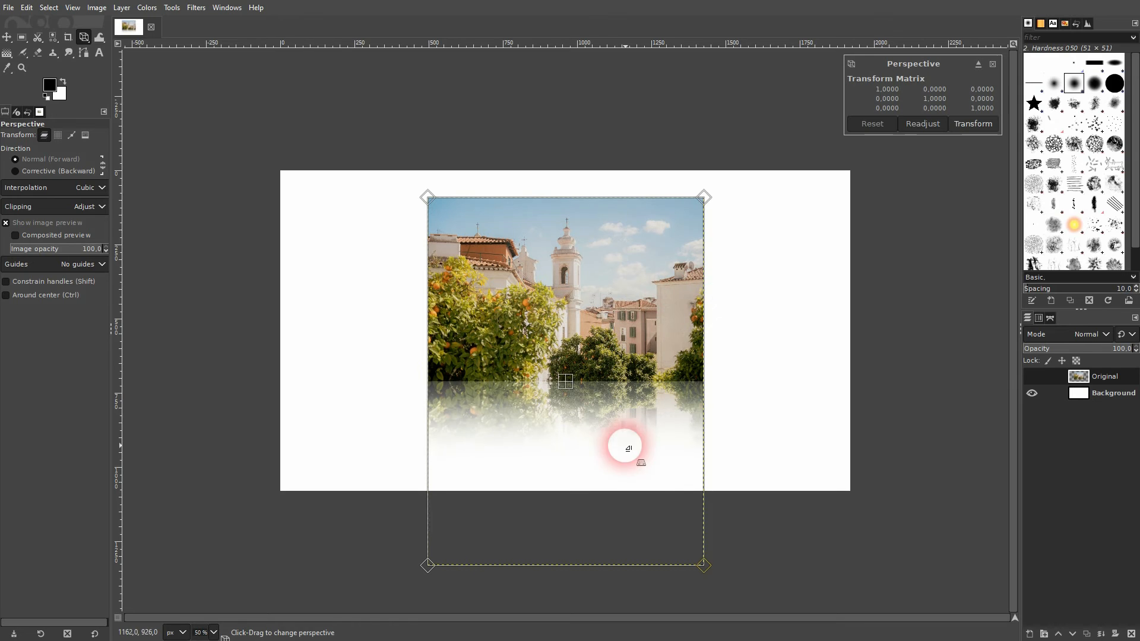
{"action": "left_click", "coordinate": [972, 122]}
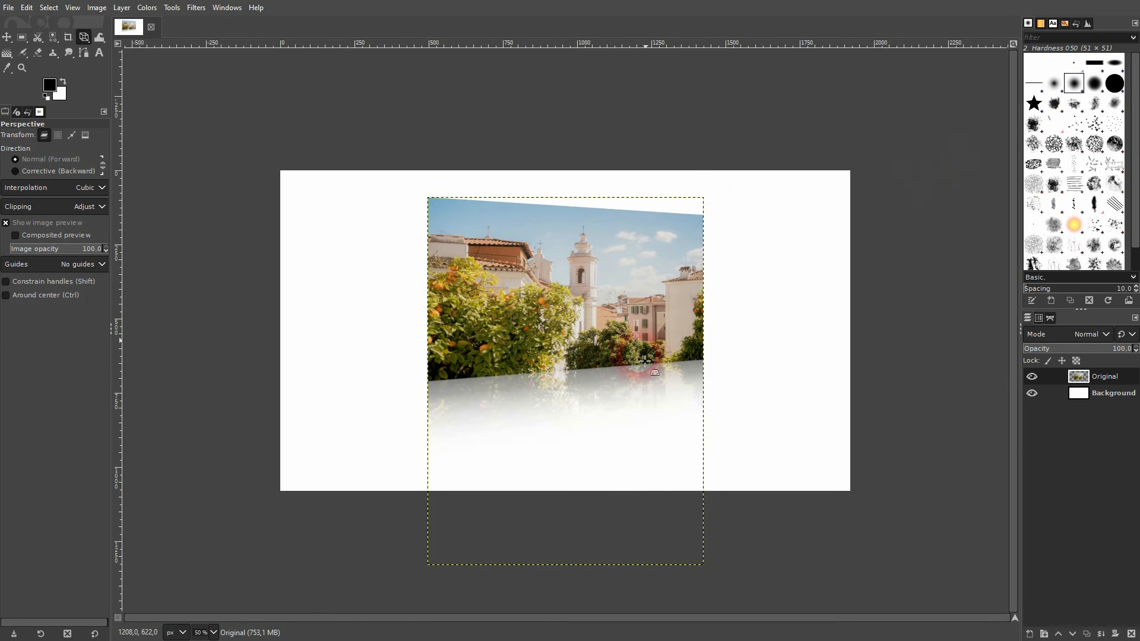
Undo the tilt and merge, restoring the separate masked Reflection layer, and make it active
{"action": "left_click", "coordinate": [1113, 393]}
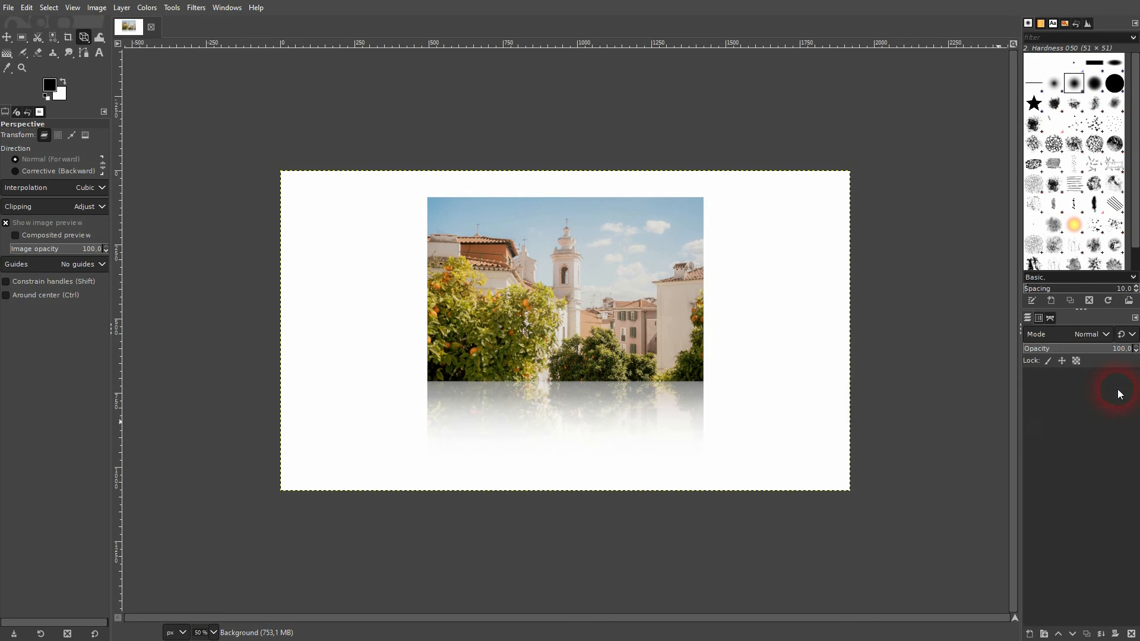
{"action": "left_click", "coordinate": [1106, 376]}
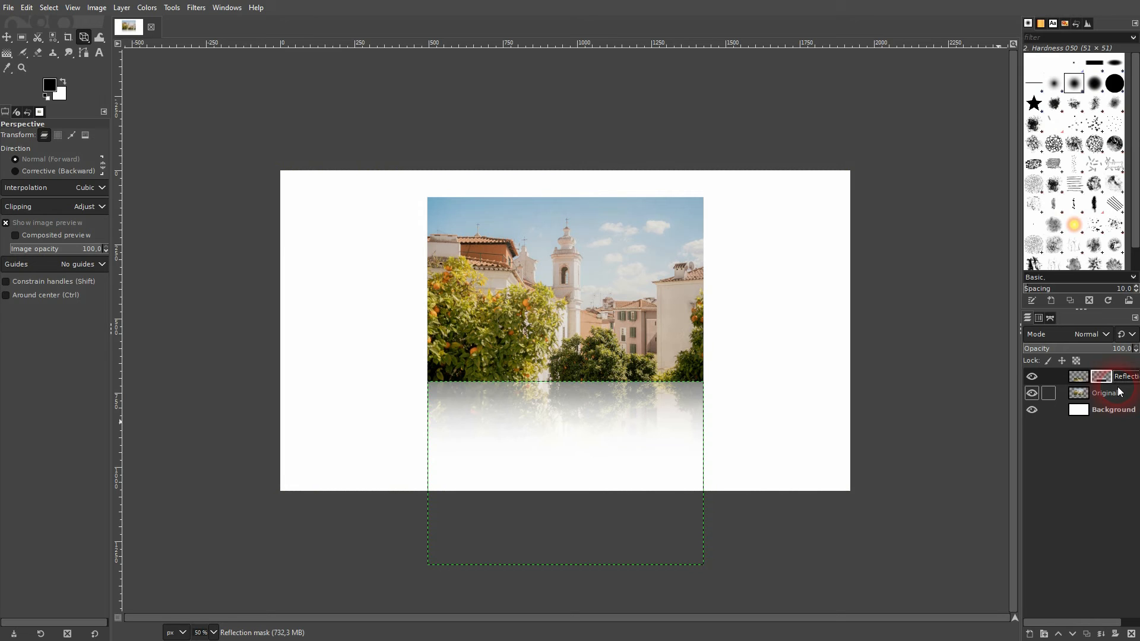
{"action": "left_click", "coordinate": [1104, 393]}
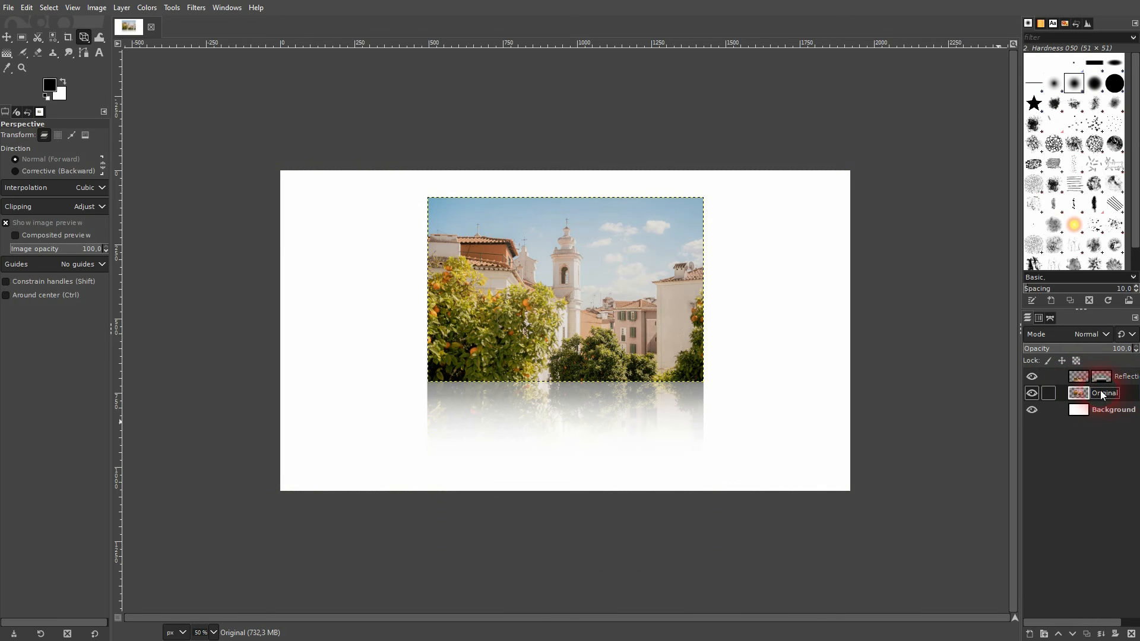
{"action": "left_click", "coordinate": [1103, 377]}
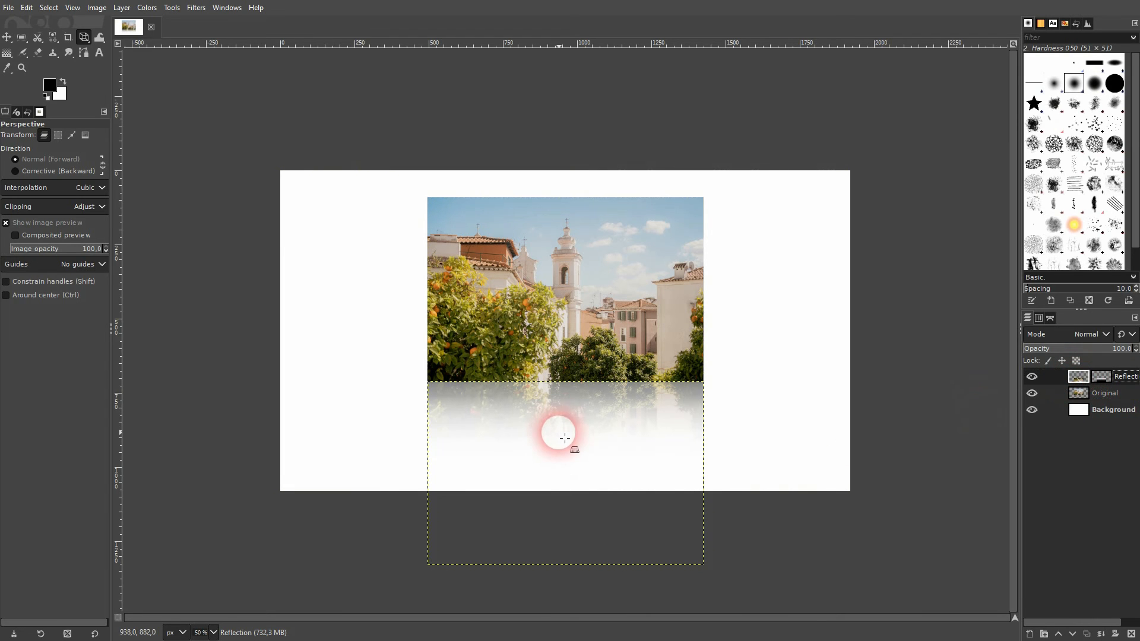
Perspective-stretch the Reflection layer into a trapezoid widening toward the bottom
{"action": "left_click", "coordinate": [565, 435]}
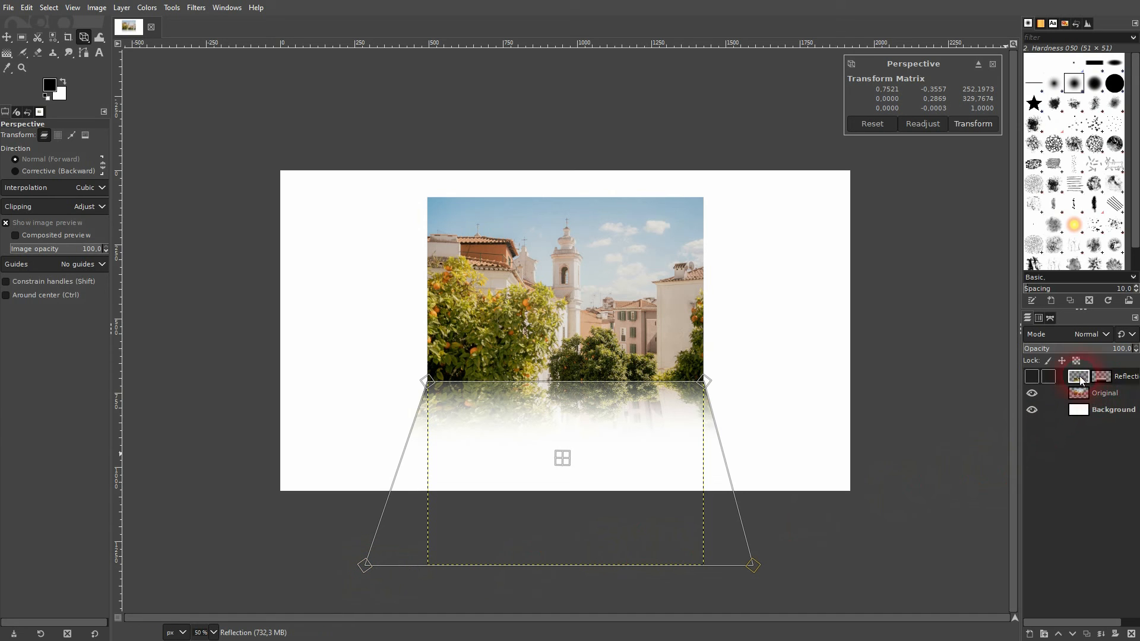
{"action": "left_click", "coordinate": [972, 122]}
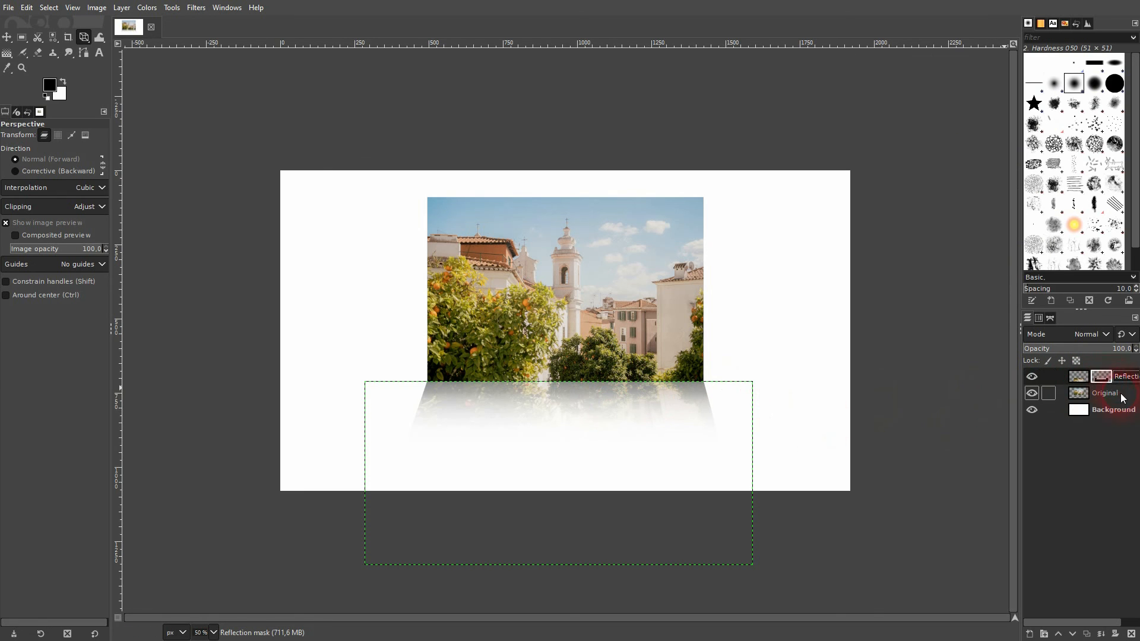
Merge Reflection into Original and perspective-tilt the combined layer's right side
{"action": "left_click", "coordinate": [1103, 393]}
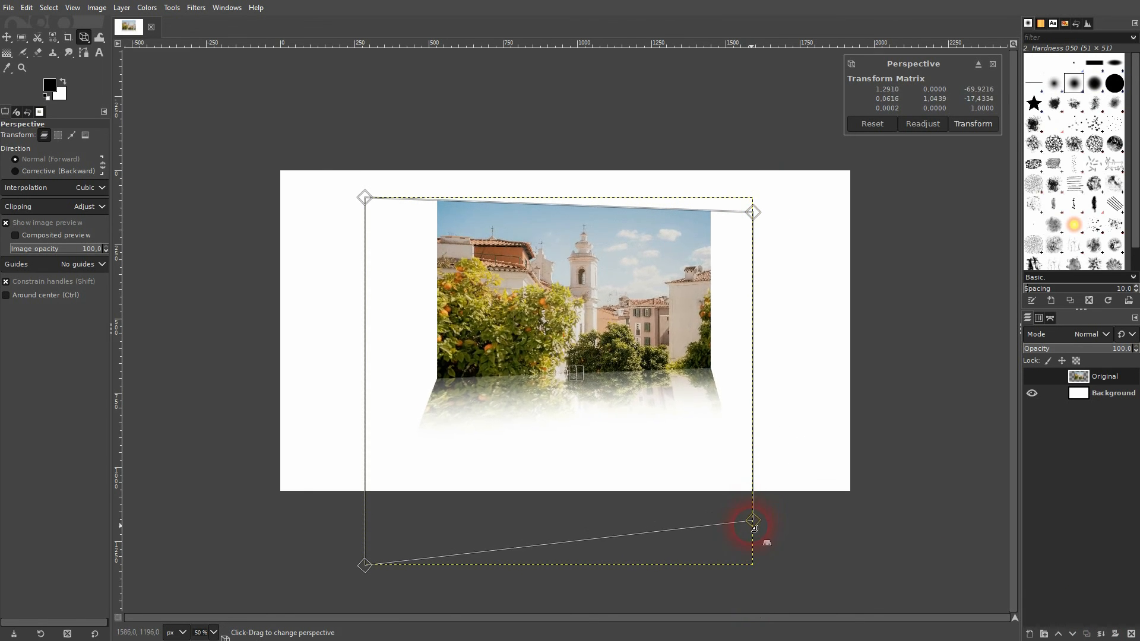
{"action": "left_click", "coordinate": [972, 123]}
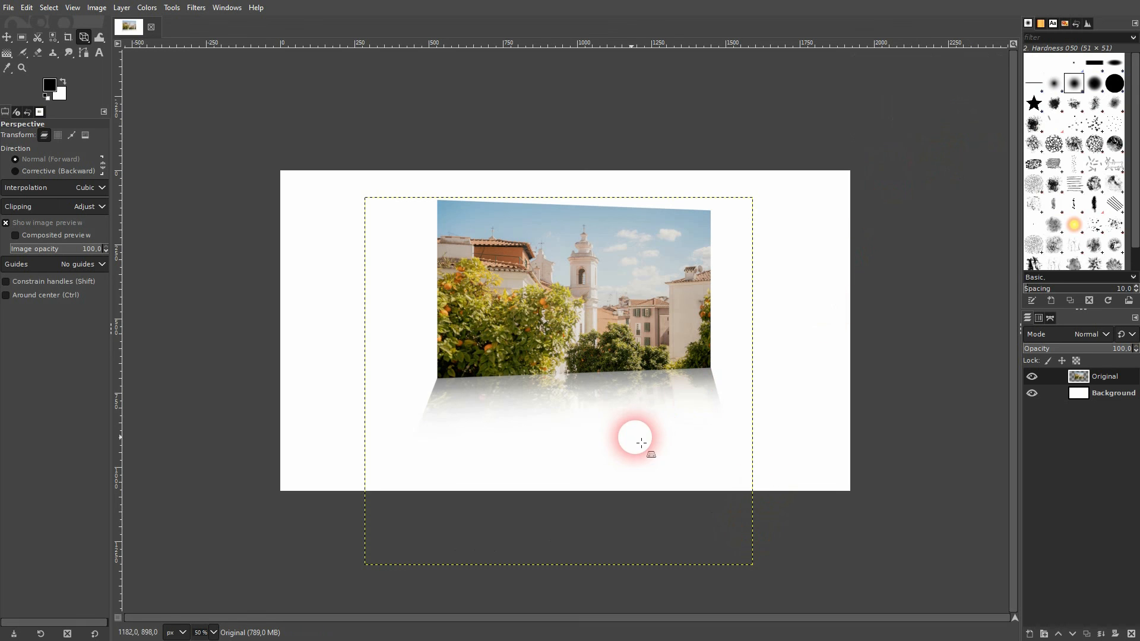
{"action": "mouse_move", "coordinate": [570, 381]}
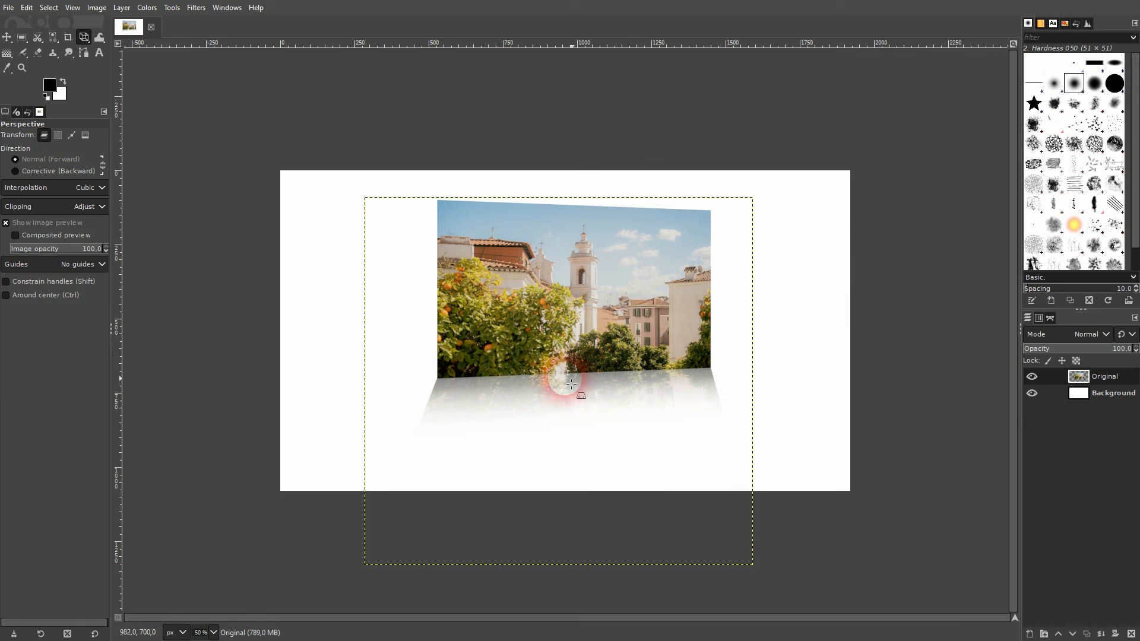
{"action": "mouse_move", "coordinate": [614, 399]}
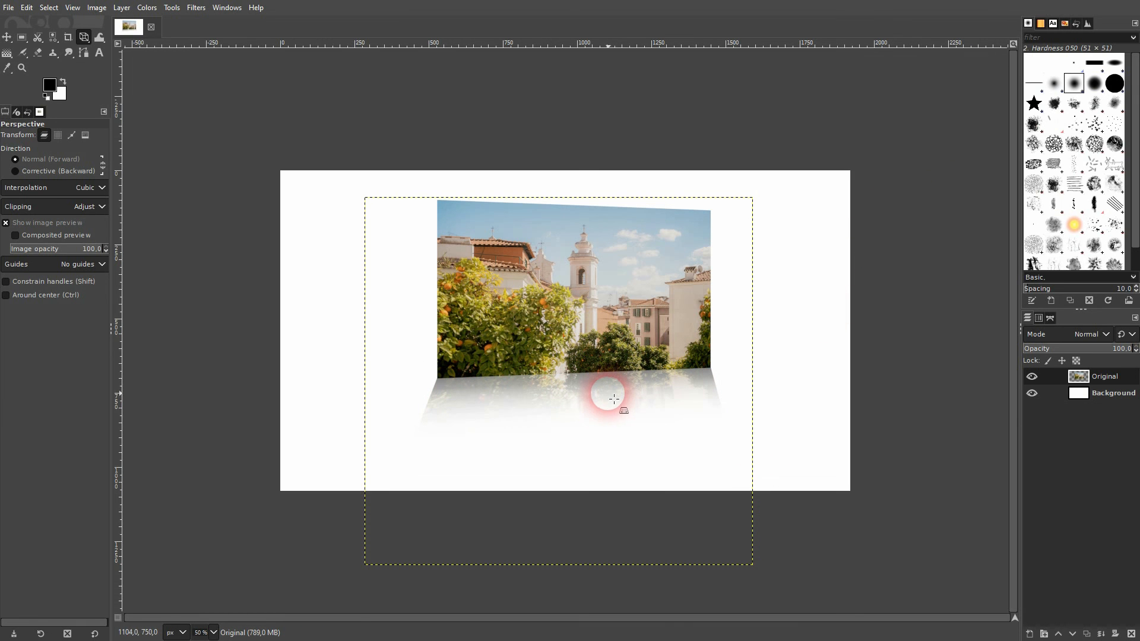
{"action": "mouse_move", "coordinate": [882, 422]}
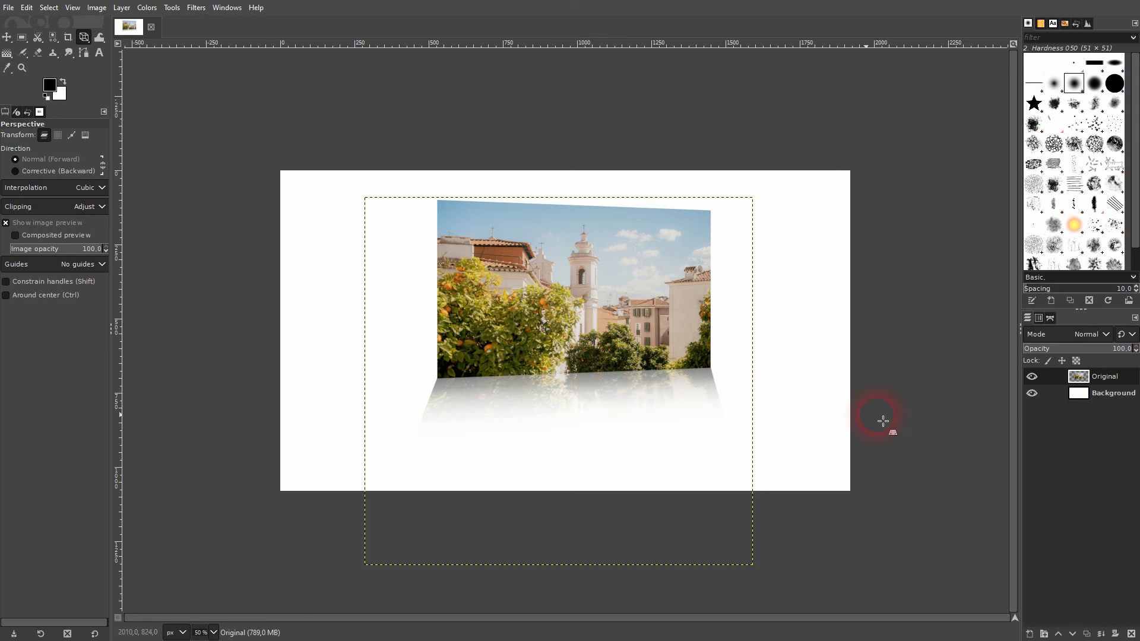
{"action": "mouse_move", "coordinate": [878, 420]}
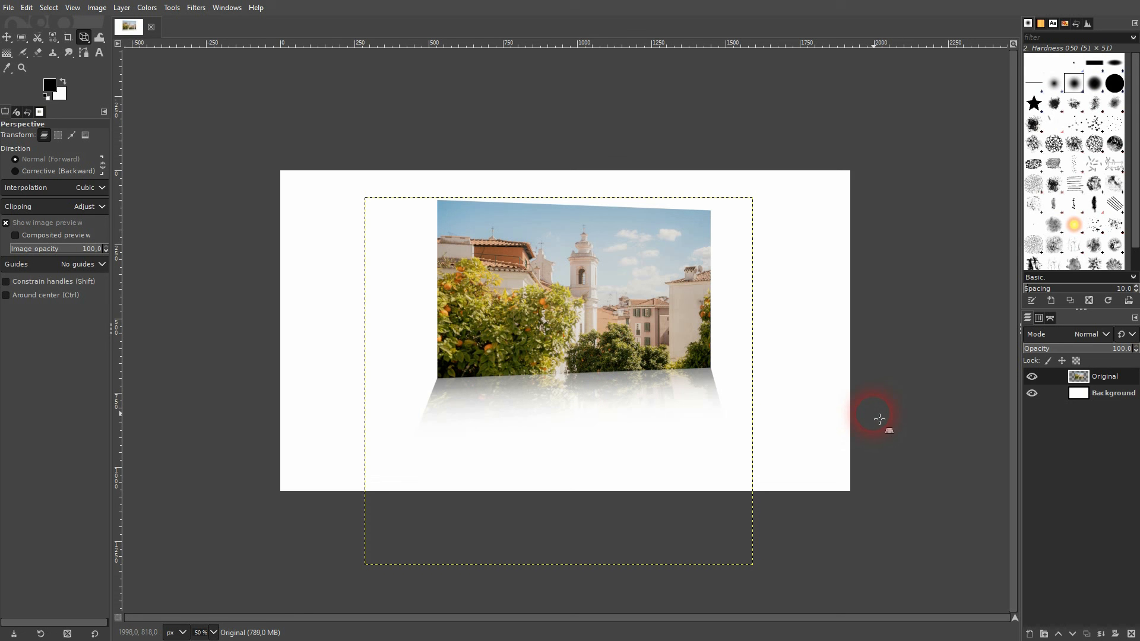